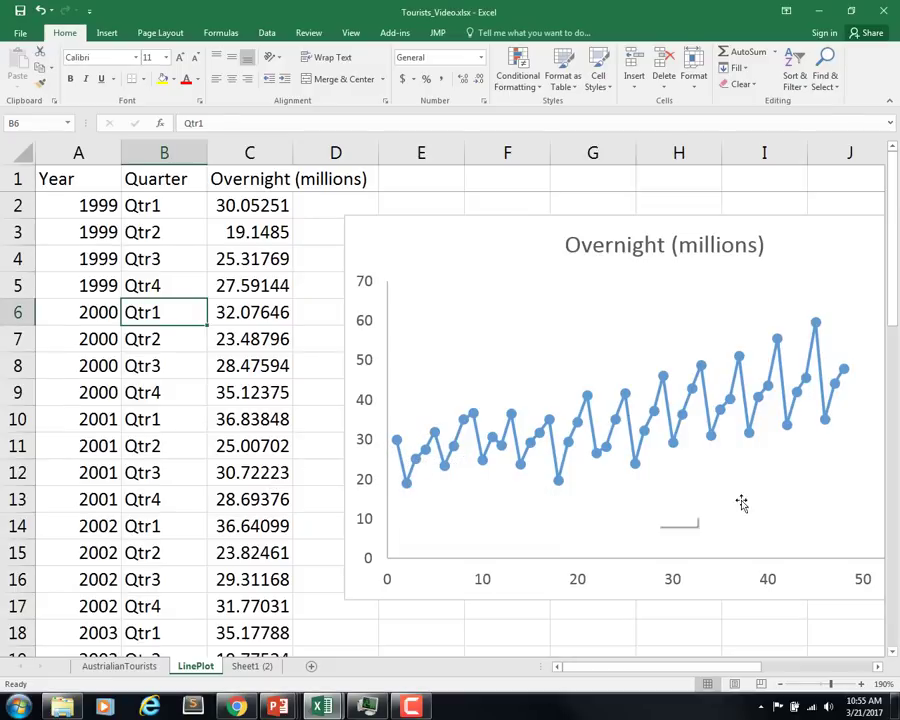
pyautogui.moveTo(736, 552)
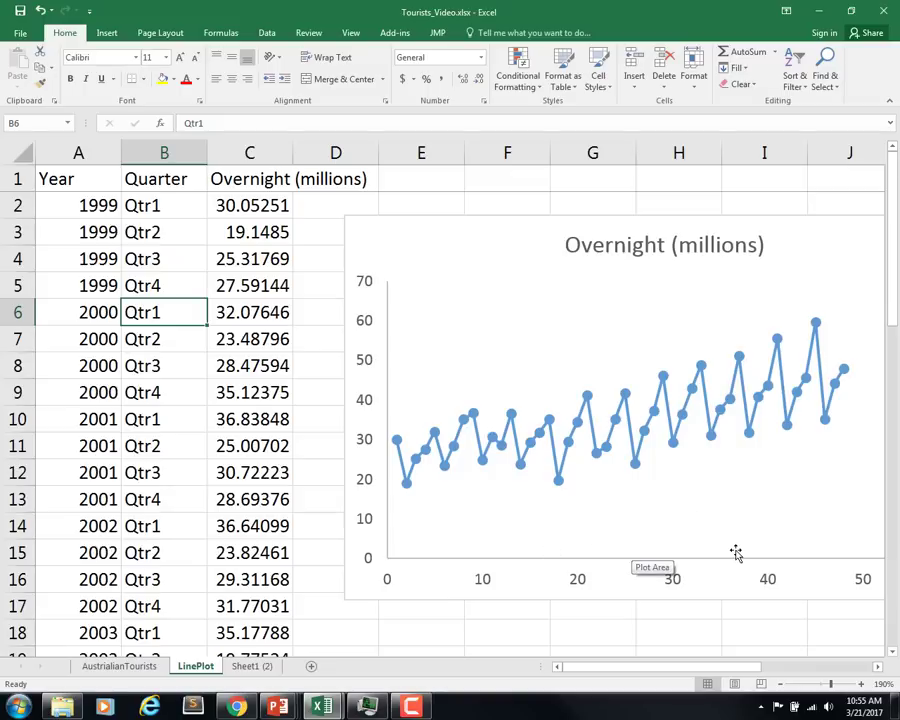
pyautogui.moveTo(422, 460)
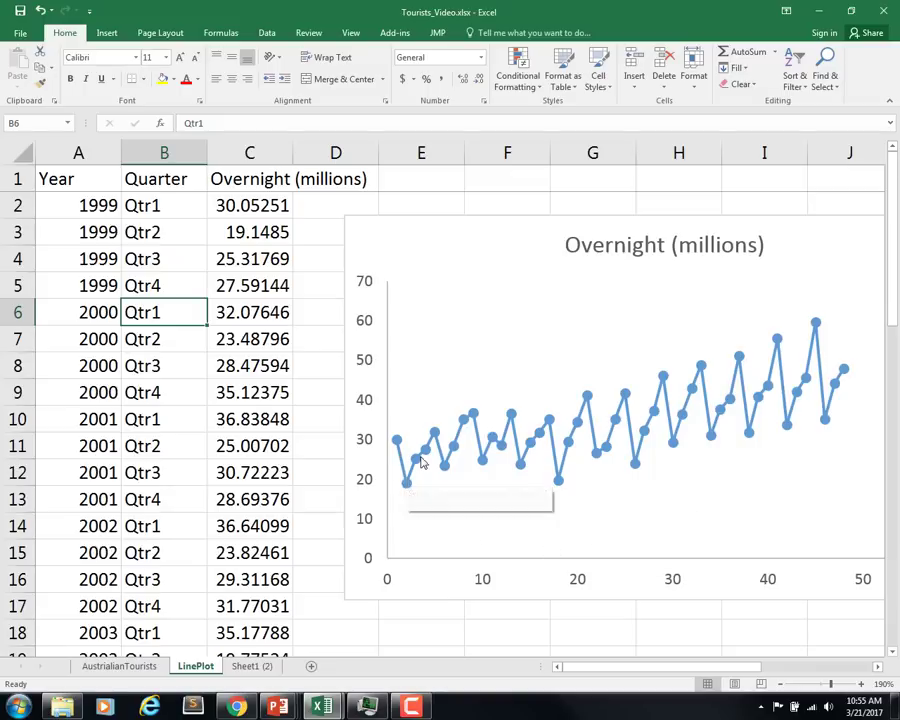
pyautogui.moveTo(466, 456)
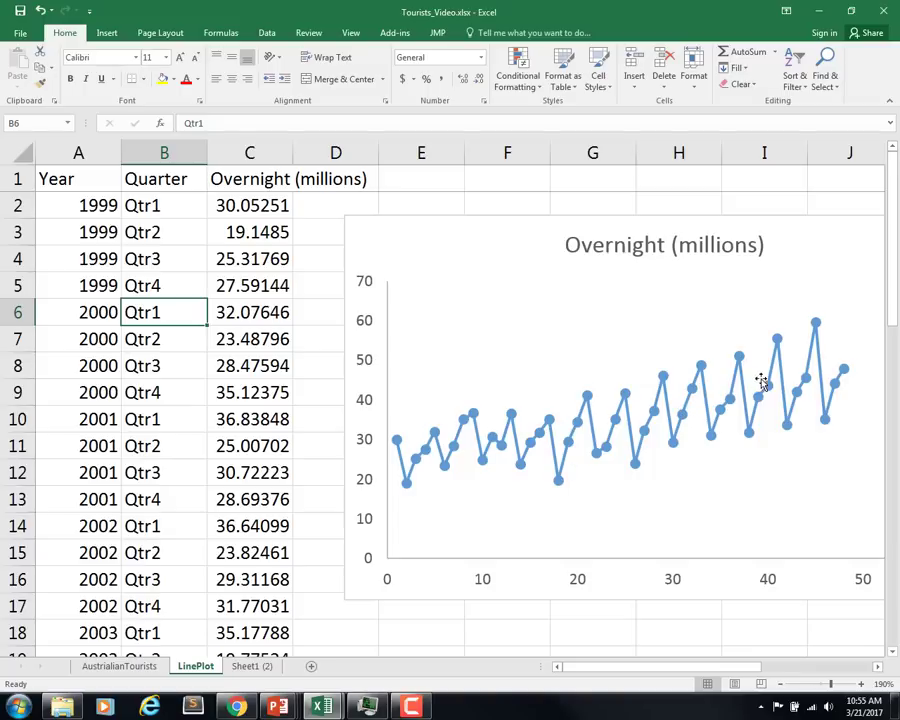
pyautogui.moveTo(504, 472)
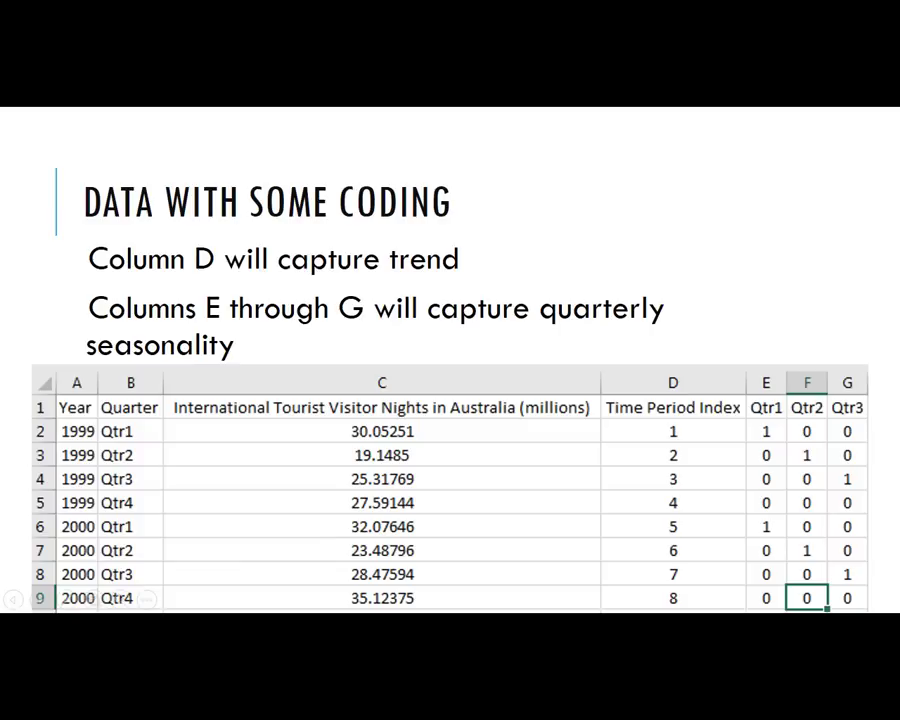
pyautogui.moveTo(764, 432)
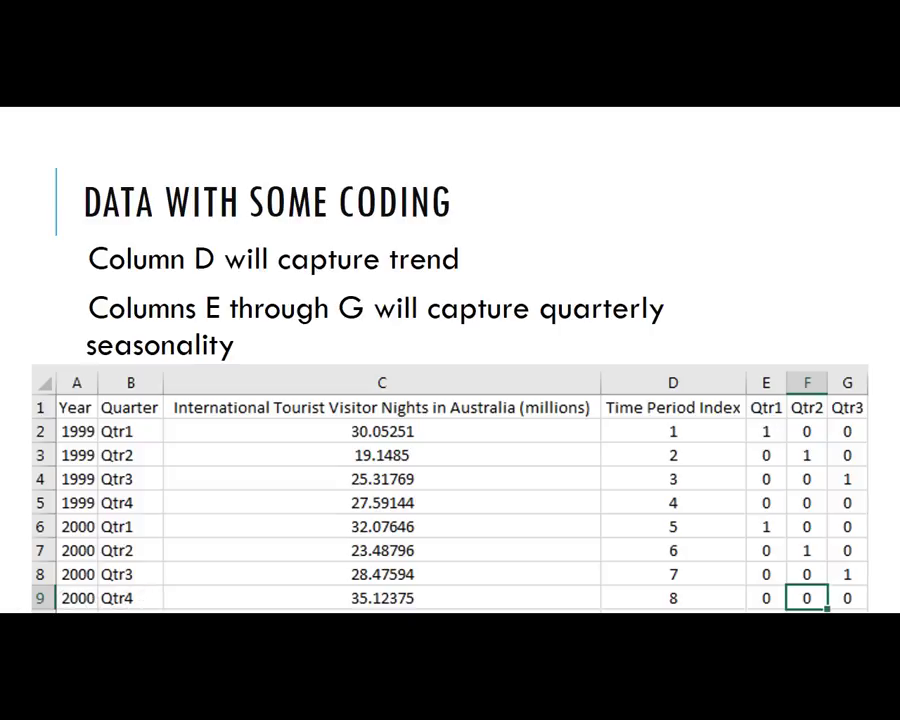
pyautogui.moveTo(766, 434)
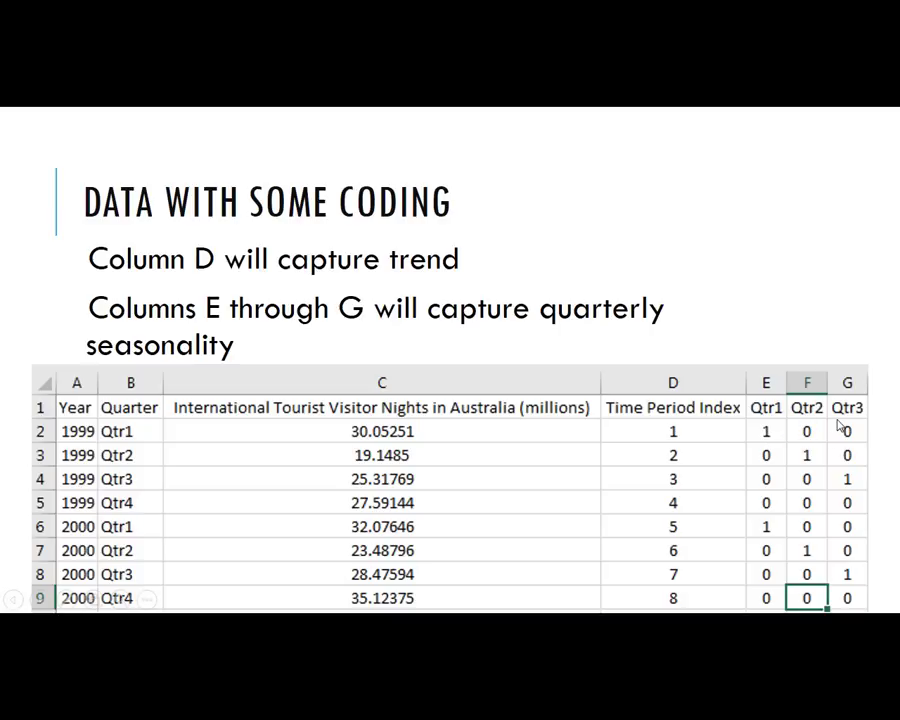
pyautogui.moveTo(466, 520)
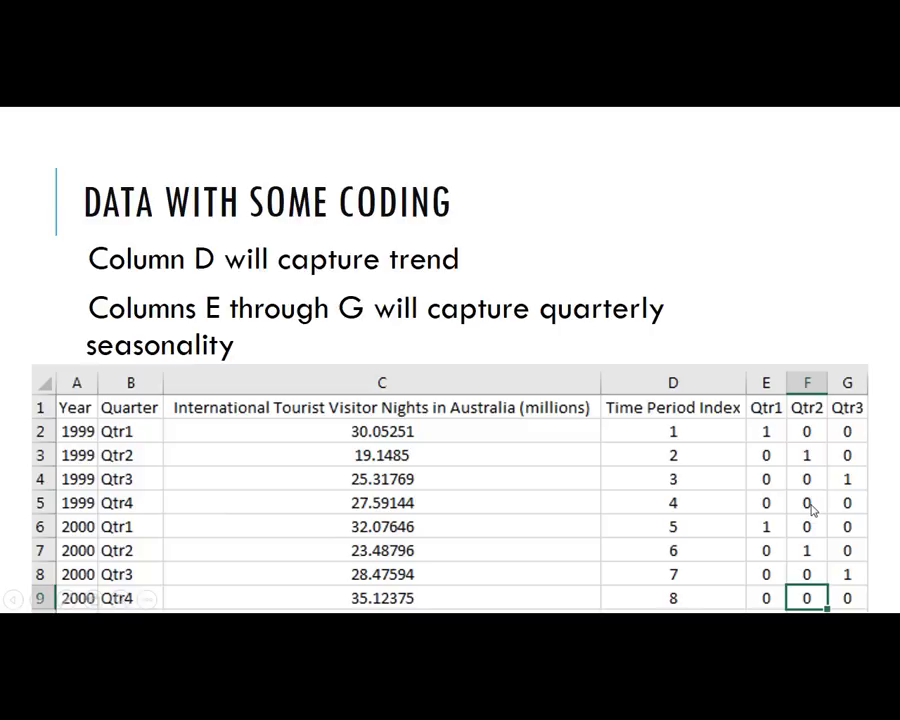
pyautogui.moveTo(846, 504)
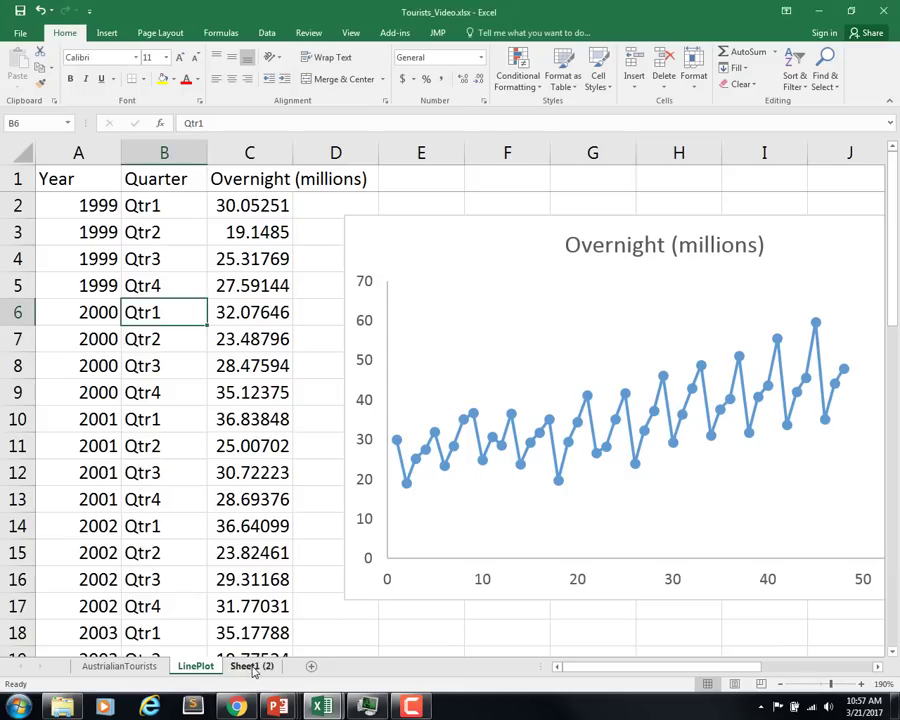
# On Sheet1 (2), add the headers Time Period Index and Qtr1 beside the overnight values.
pyautogui.click(252, 666)
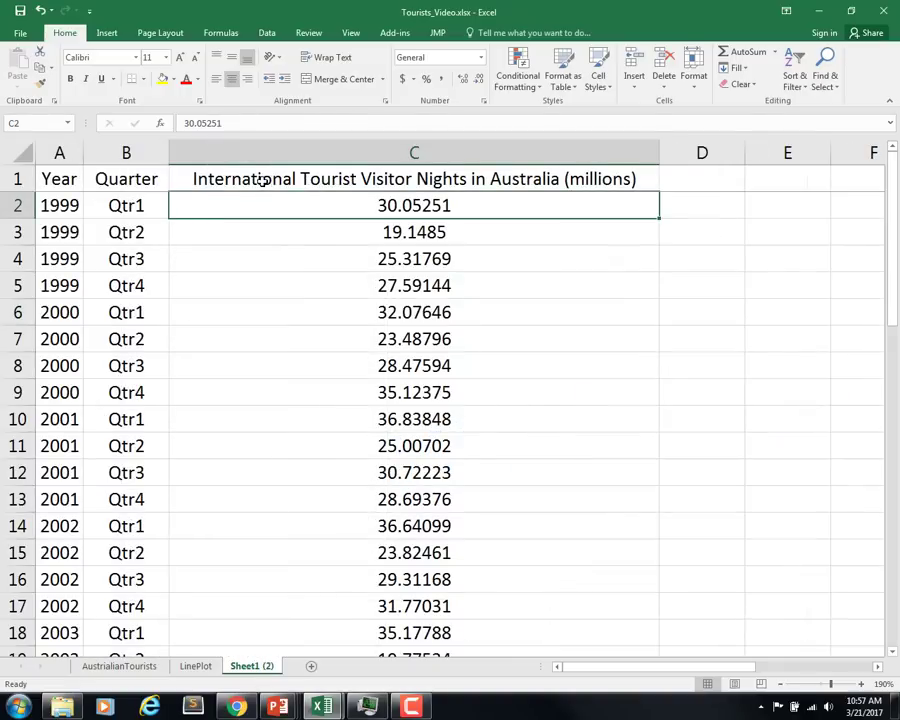
pyautogui.moveTo(656, 152)
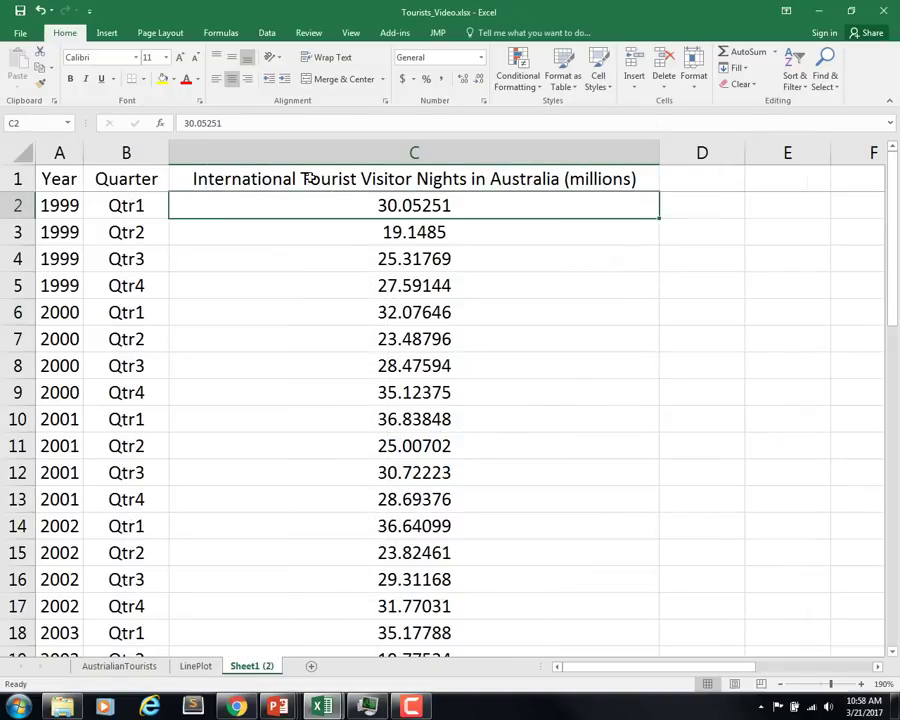
pyautogui.click(702, 180)
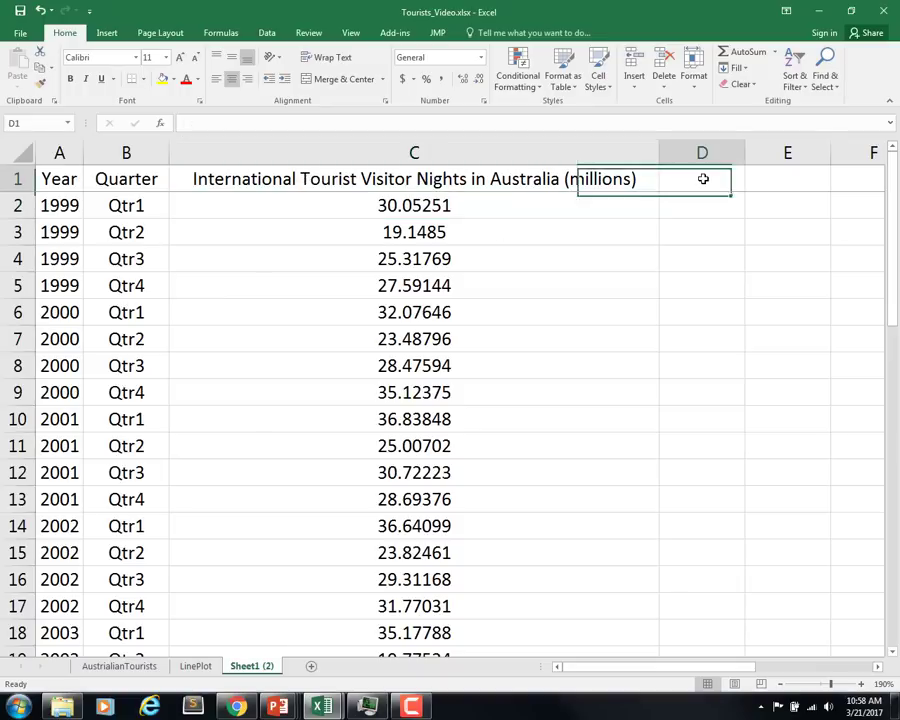
pyautogui.write('Time')
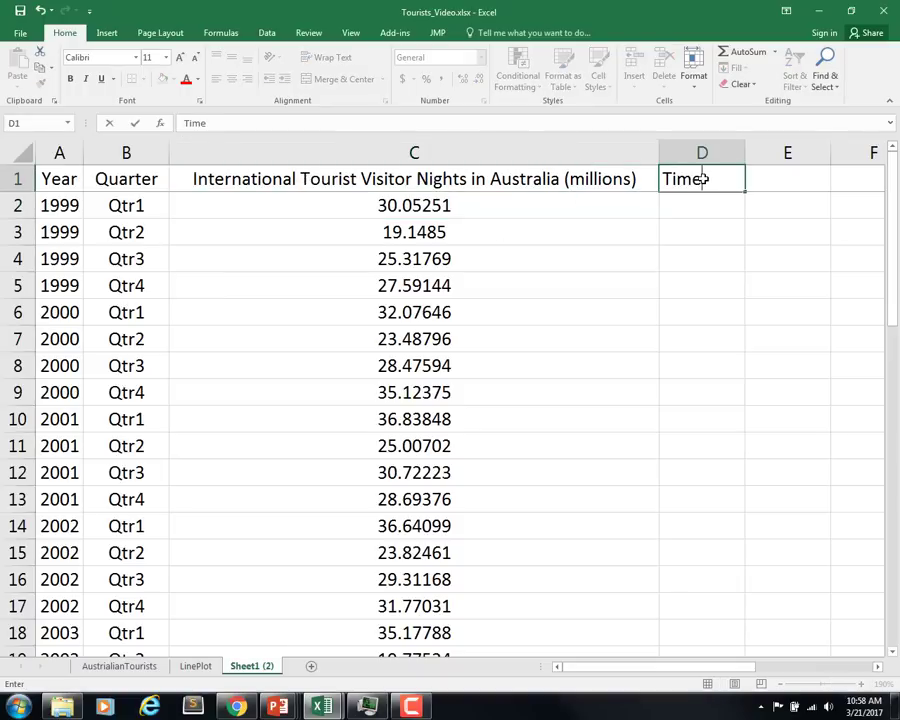
pyautogui.write('Period')
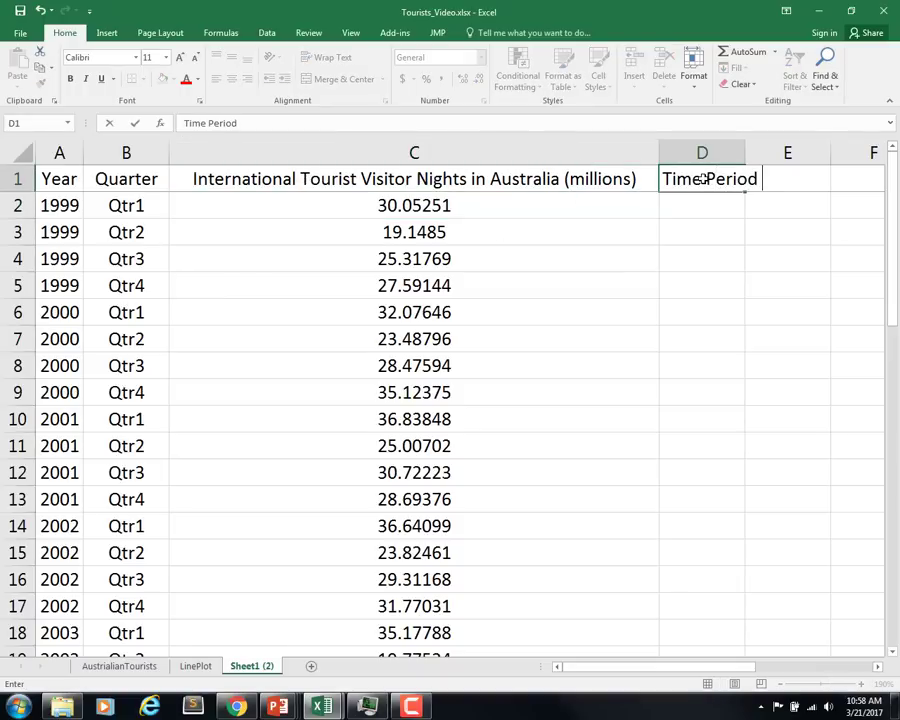
pyautogui.write('Index')
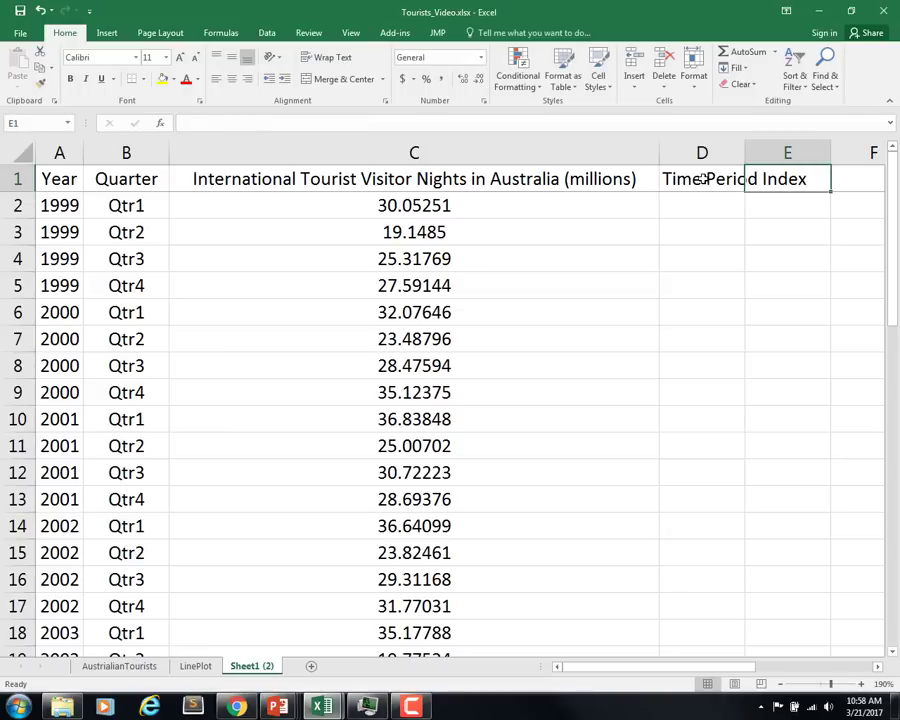
pyautogui.write('Qtr1')
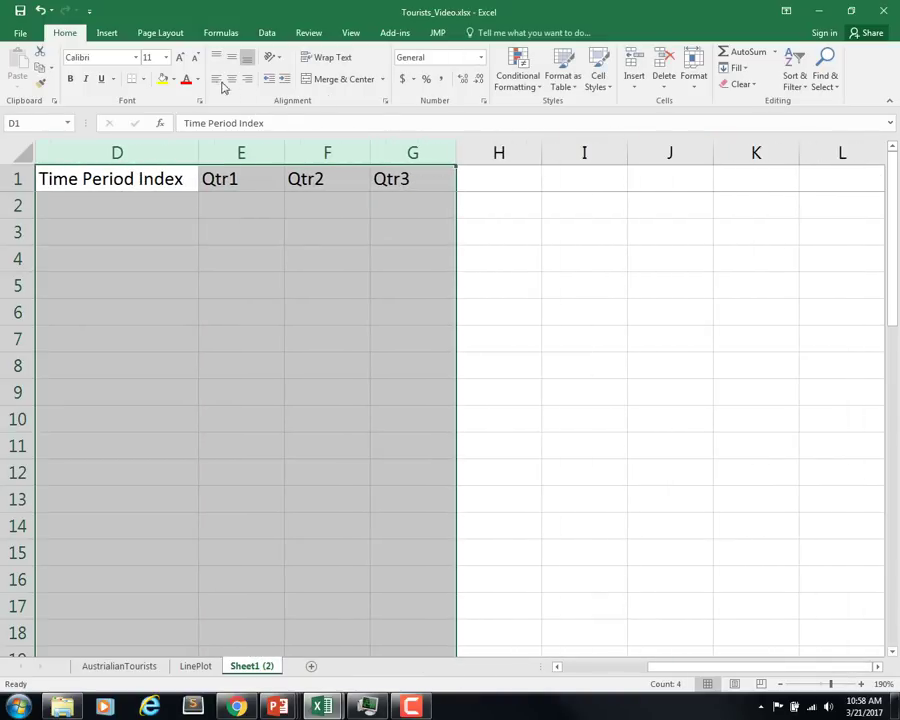
# Center columns D:G and fill the time index 1, 2, 3... down column D.
pyautogui.click(116, 204)
pyautogui.write('1')
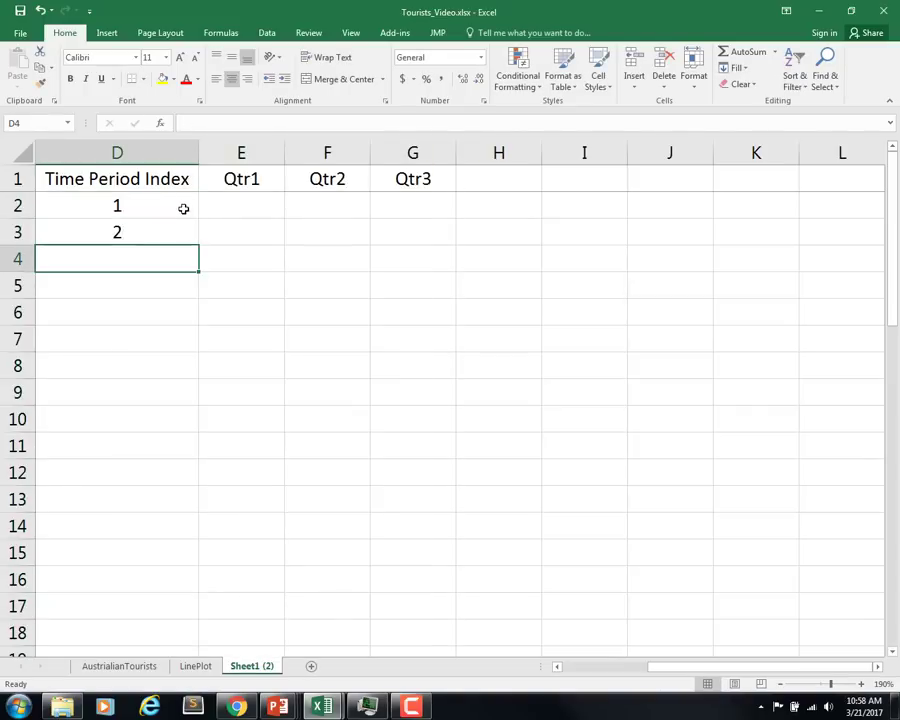
pyautogui.moveTo(116, 232); pyautogui.dragTo(116, 644)
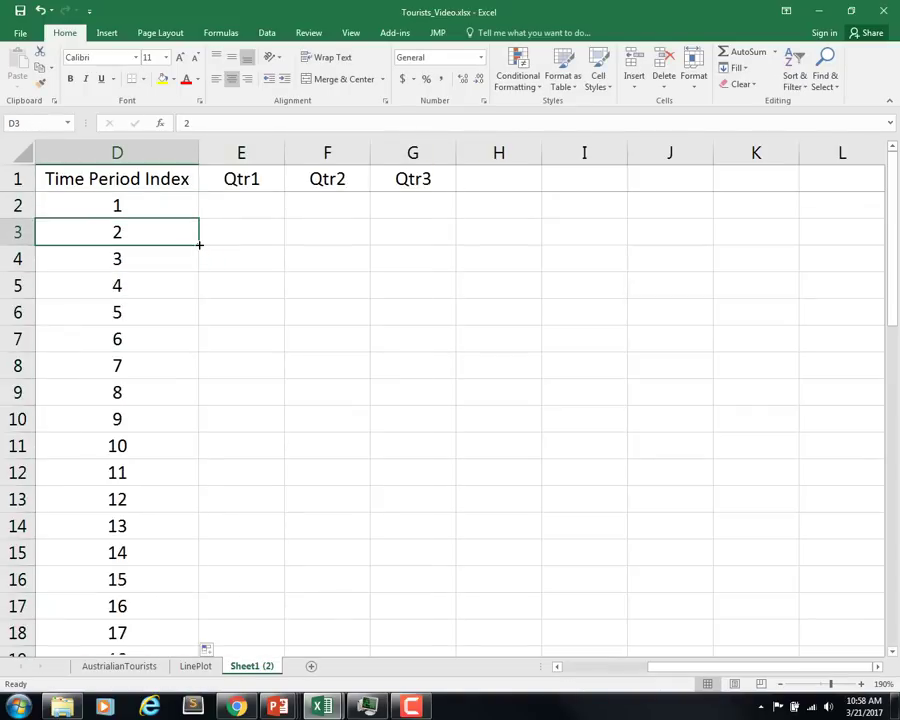
pyautogui.scroll(-3)
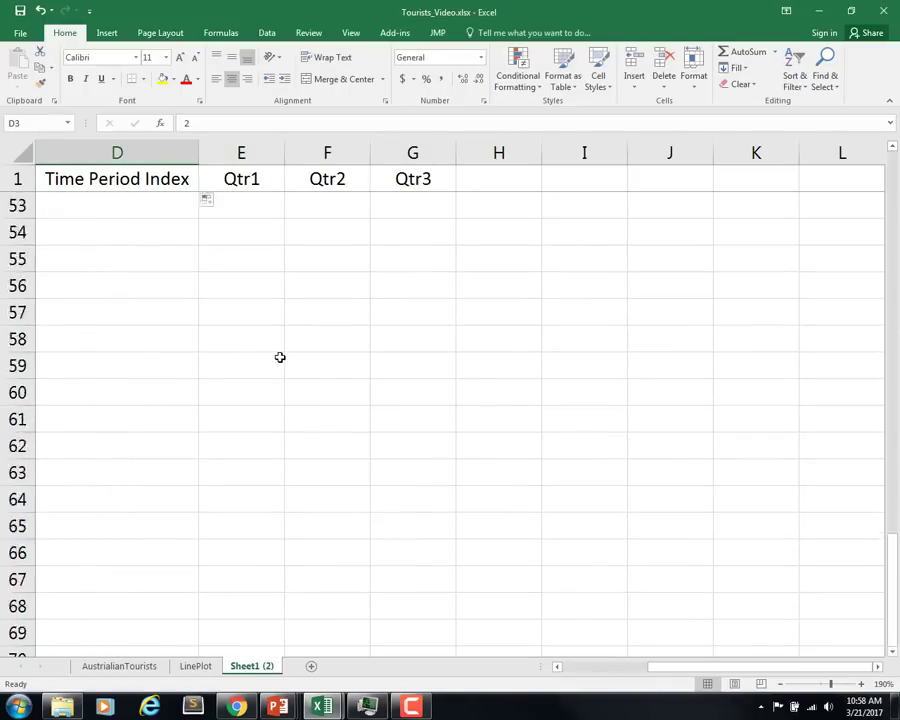
pyautogui.scroll(3)
pyautogui.write('=')
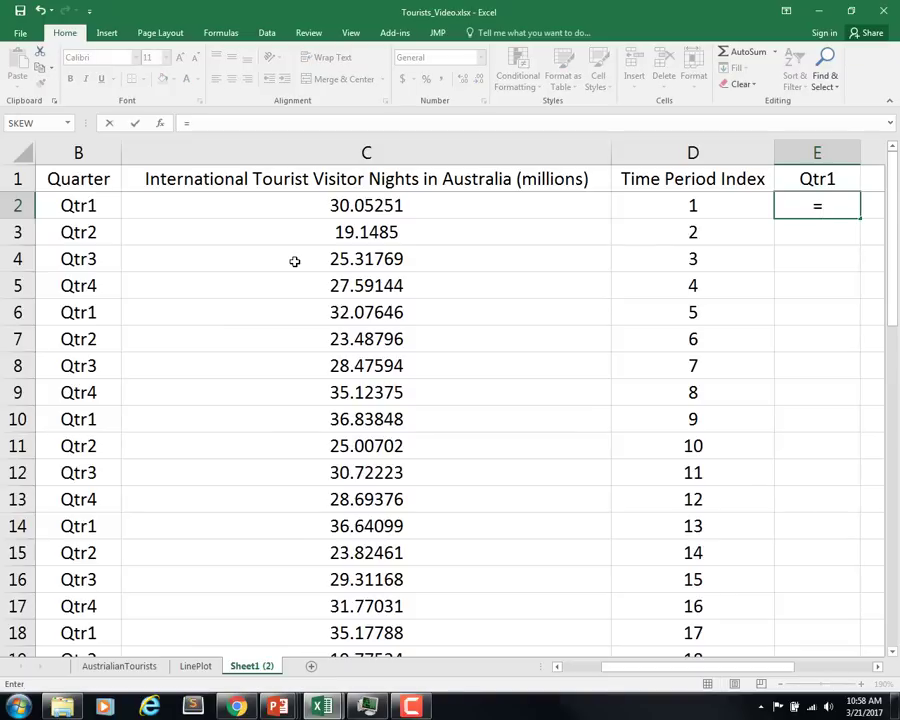
# Enter =IF(B2="Qtr2",1,0) as the Qtr2 dummy formula.
pyautogui.write('if(A2')
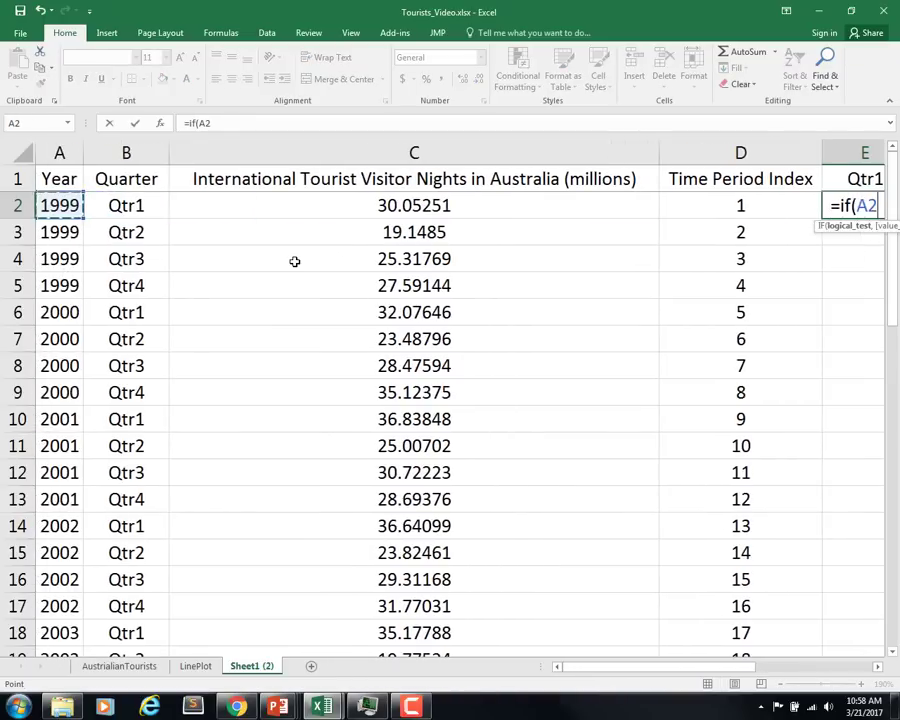
pyautogui.click(126, 204)
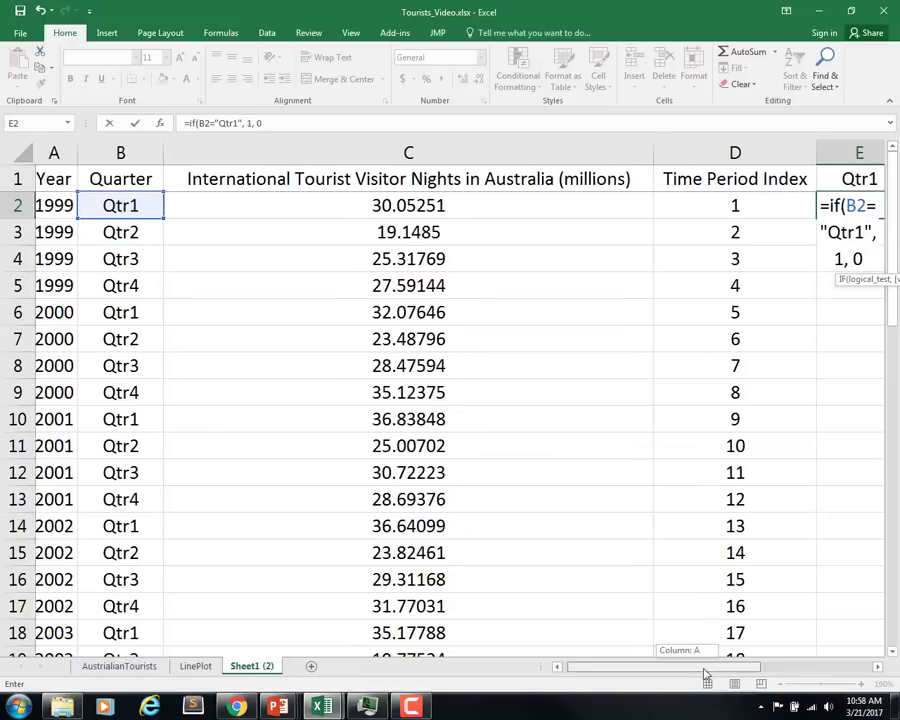
pyautogui.hscroll(3)
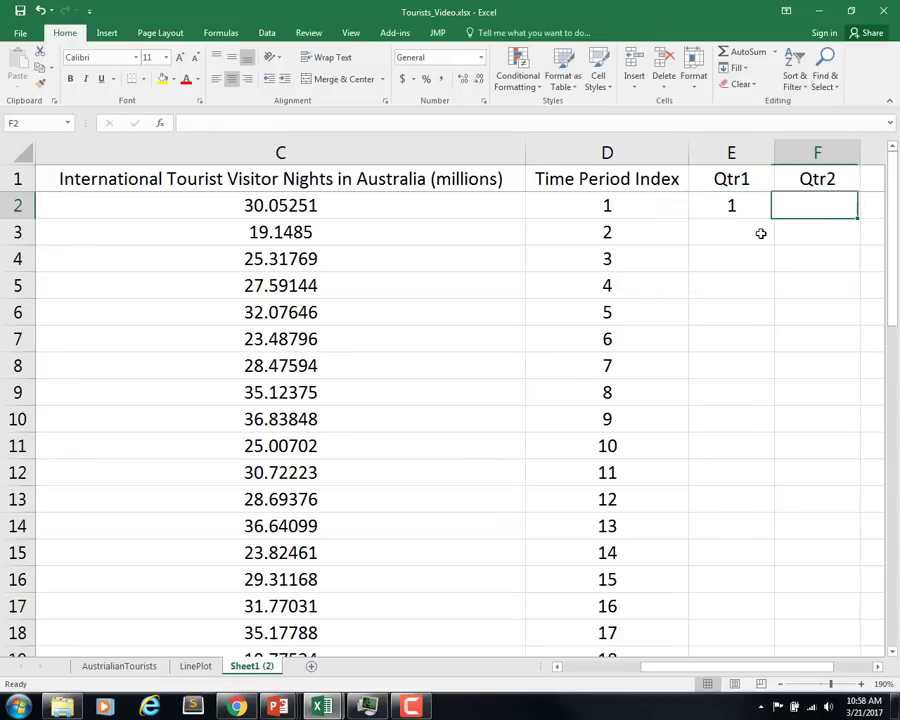
pyautogui.write('=')
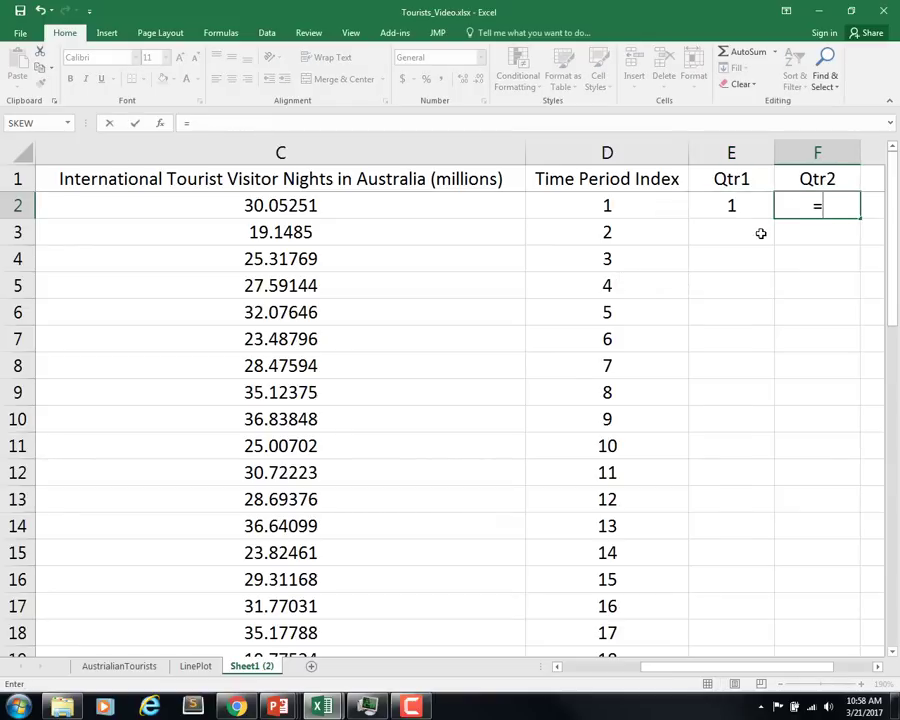
pyautogui.write('if')
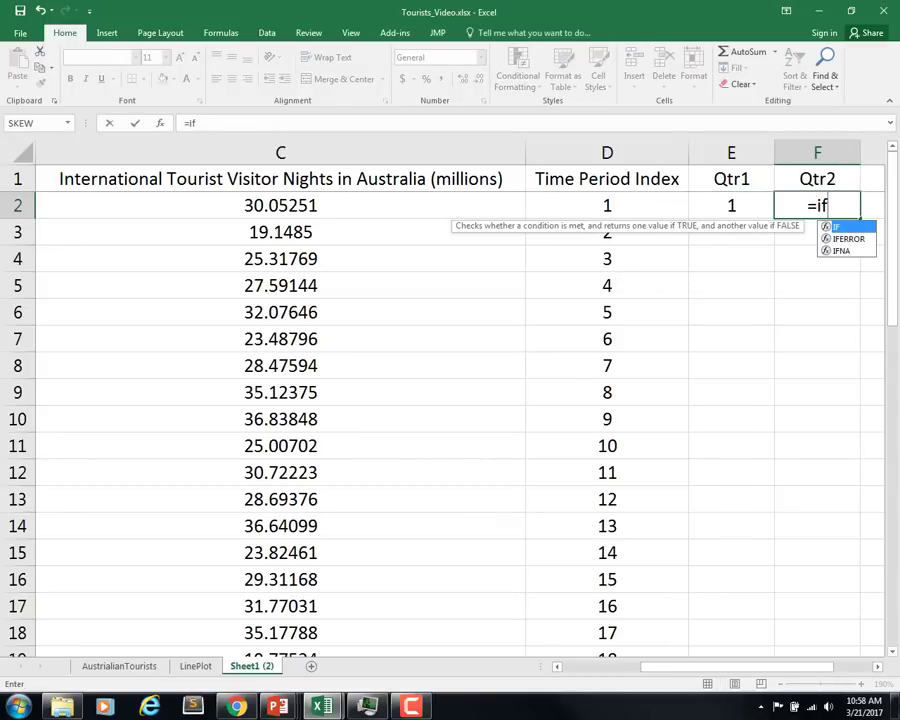
pyautogui.hscroll(3)
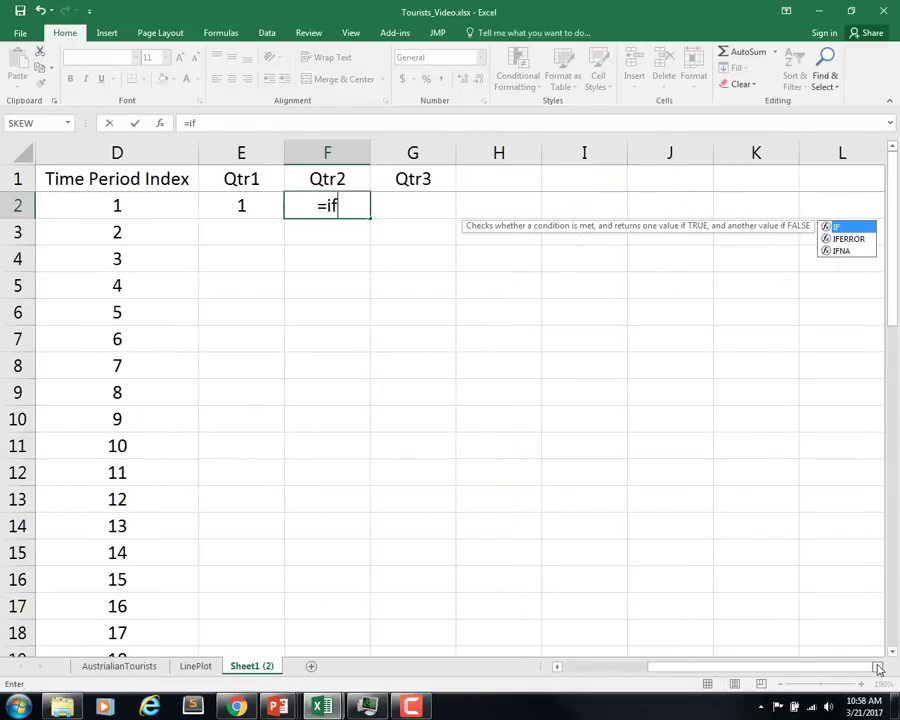
pyautogui.write('(')
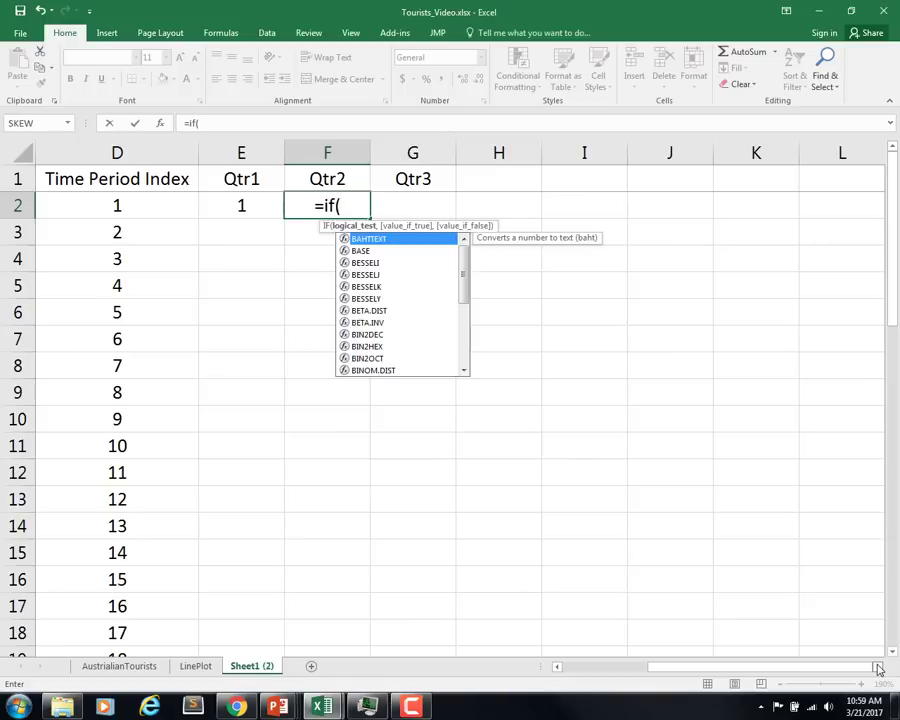
pyautogui.write('b2="Qtr2", 1')
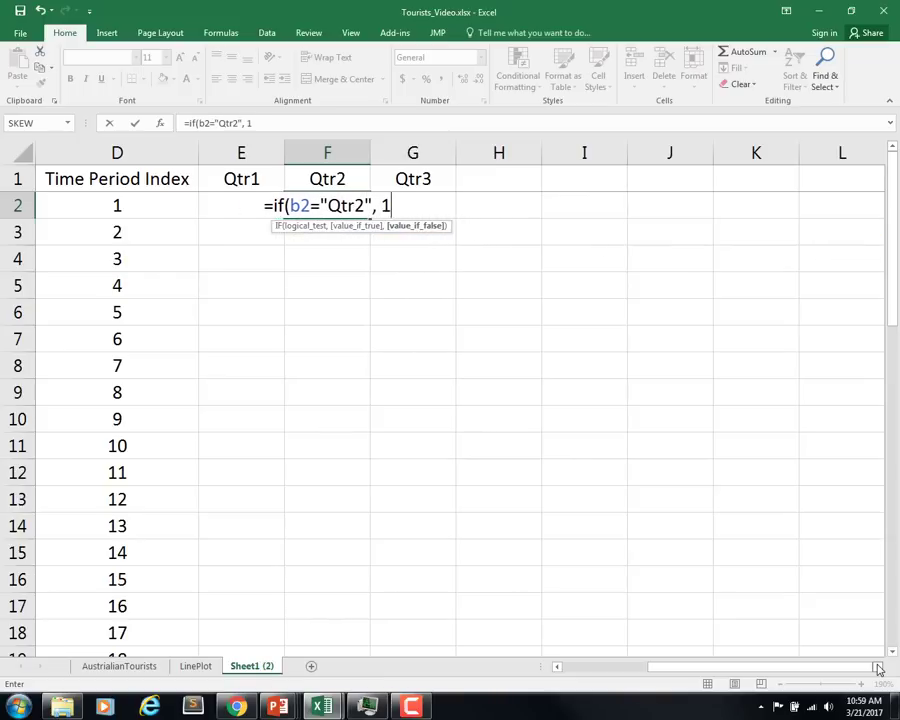
pyautogui.press('Enter')
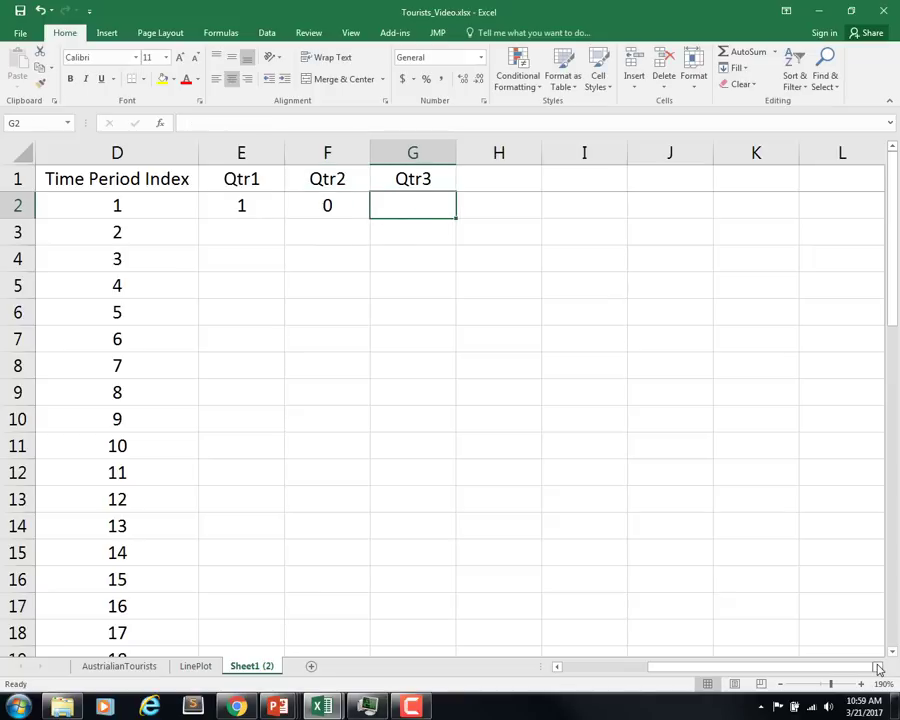
# Enter =IF(B2="Qtr3",1,0) for Qtr3 and fill all three dummy columns down every row.
pyautogui.write('=if(b')
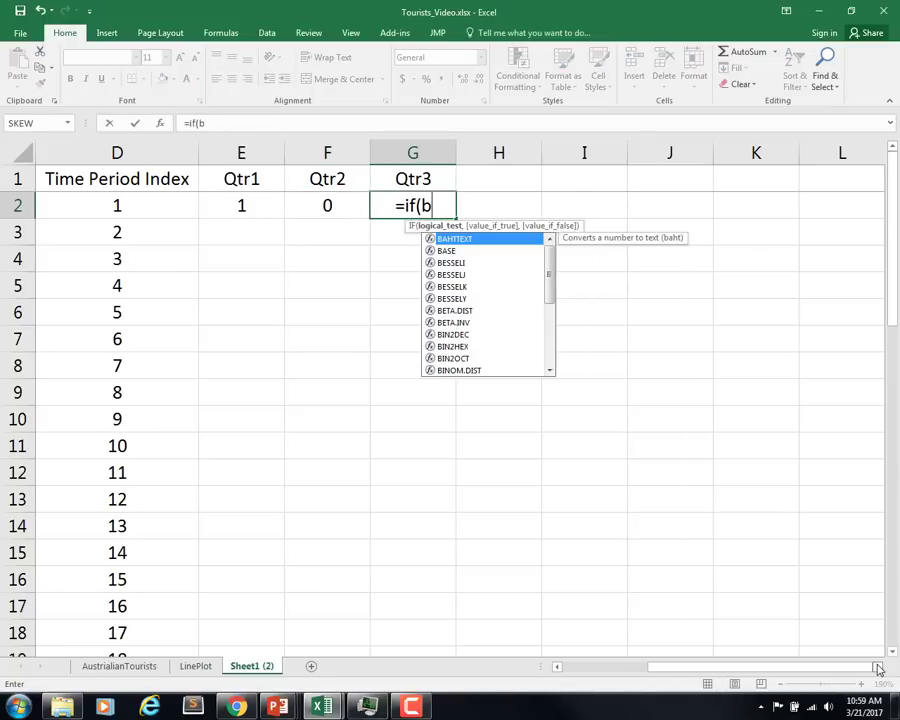
pyautogui.write('2="Q')
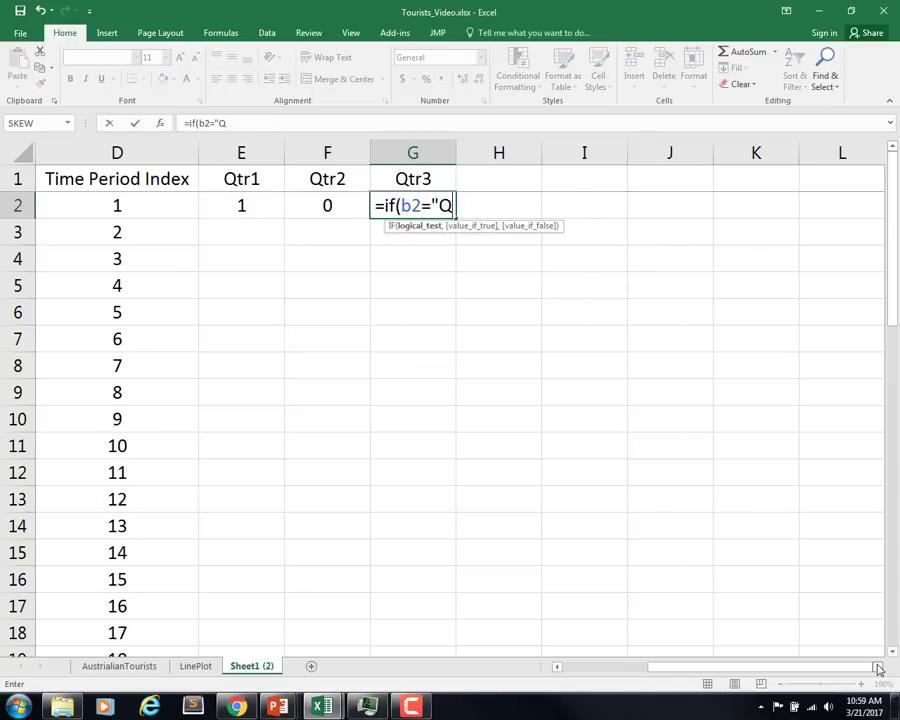
pyautogui.write('tr')
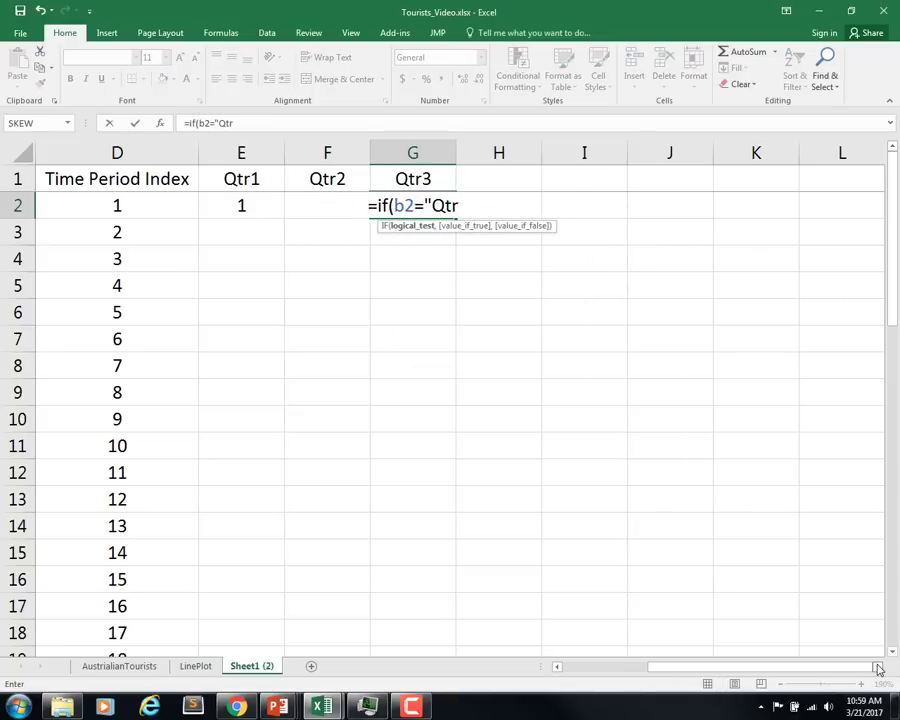
pyautogui.write('3", 1')
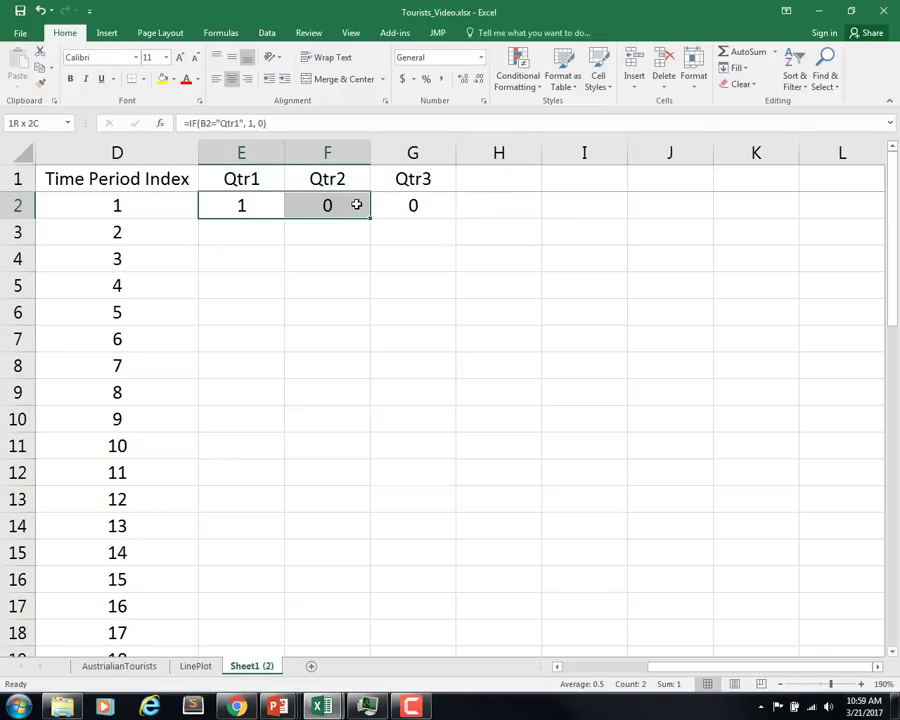
pyautogui.moveTo(356, 204); pyautogui.dragTo(412, 204)
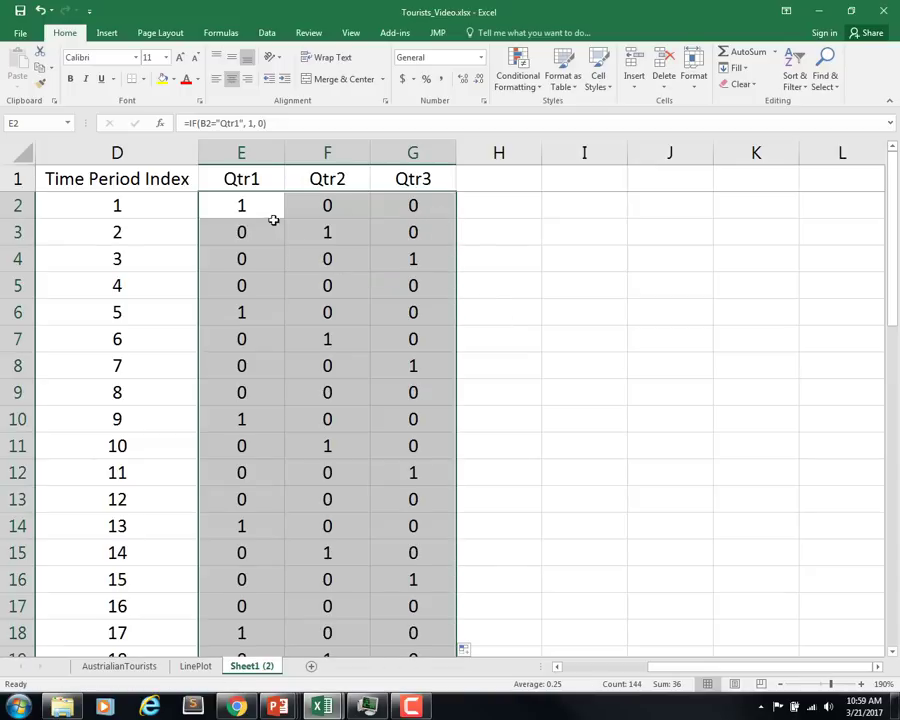
pyautogui.doubleClick(240, 204)
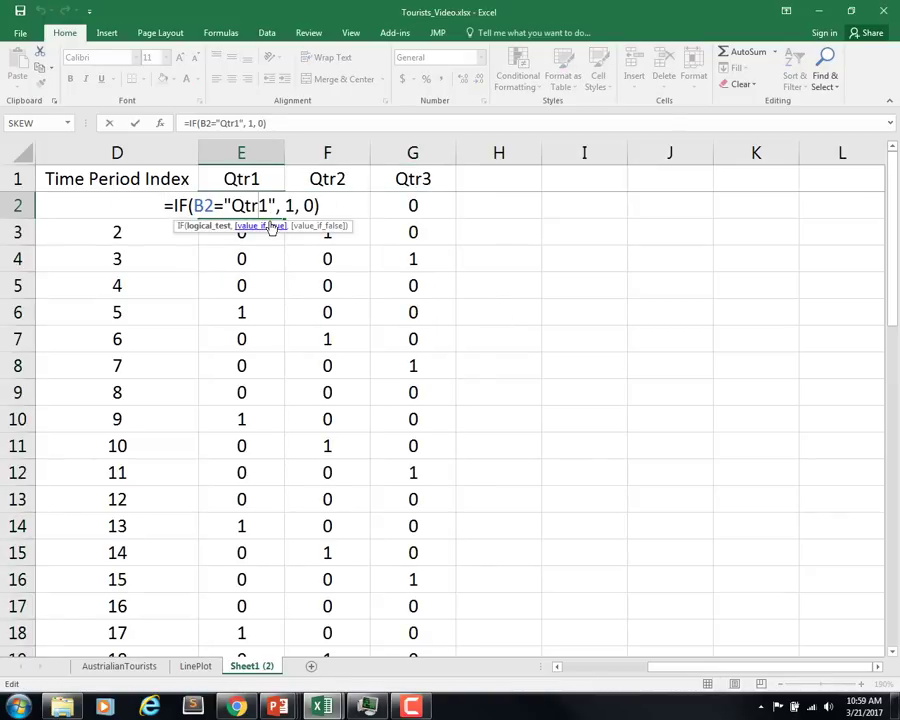
pyautogui.press('Enter')
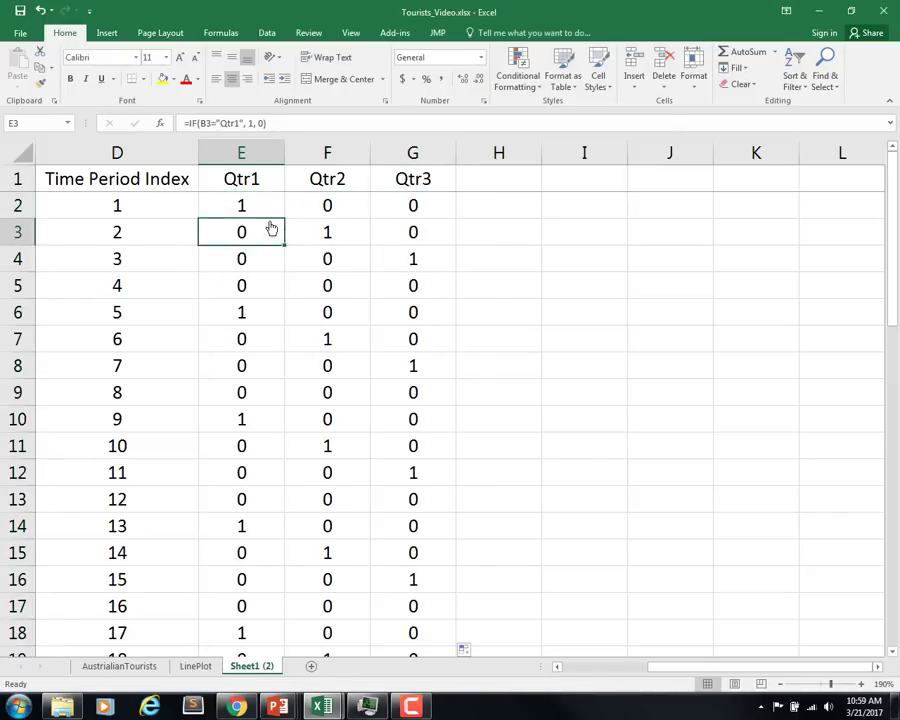
pyautogui.click(328, 232)
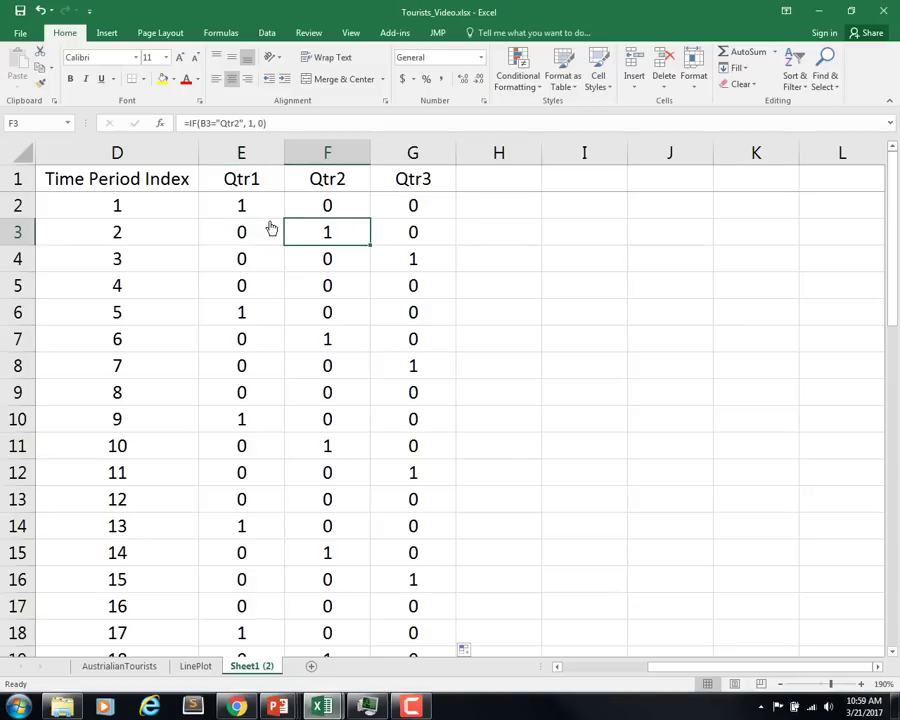
pyautogui.click(412, 284)
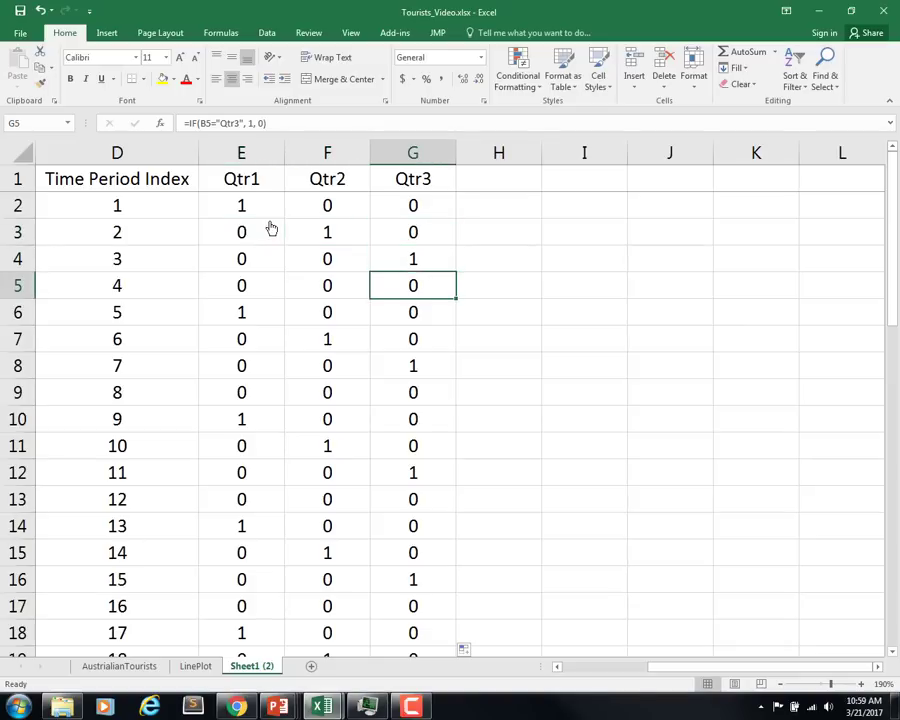
pyautogui.click(240, 364)
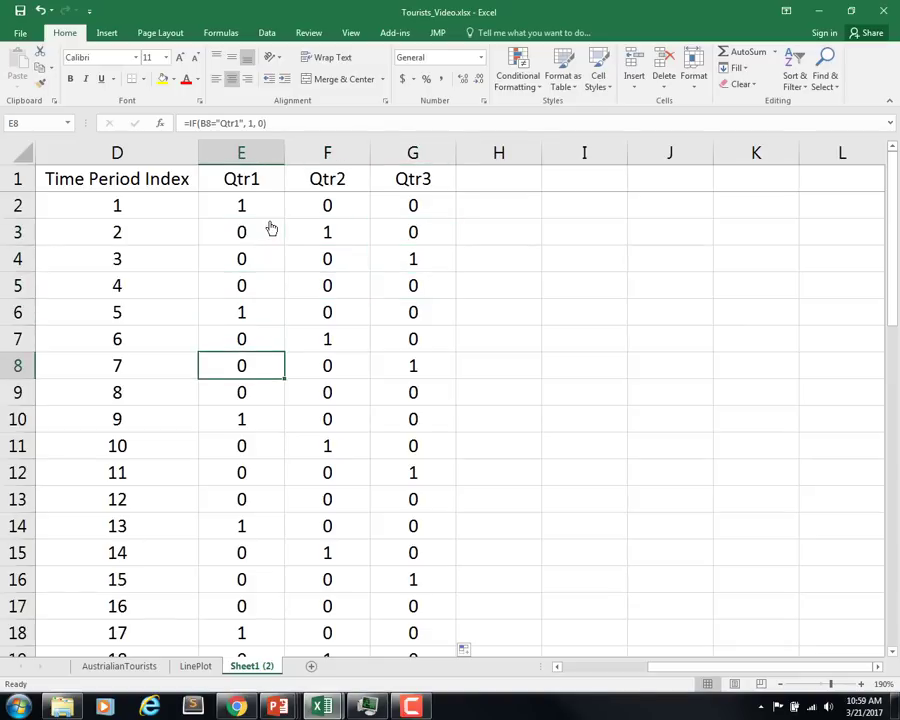
pyautogui.click(240, 204)
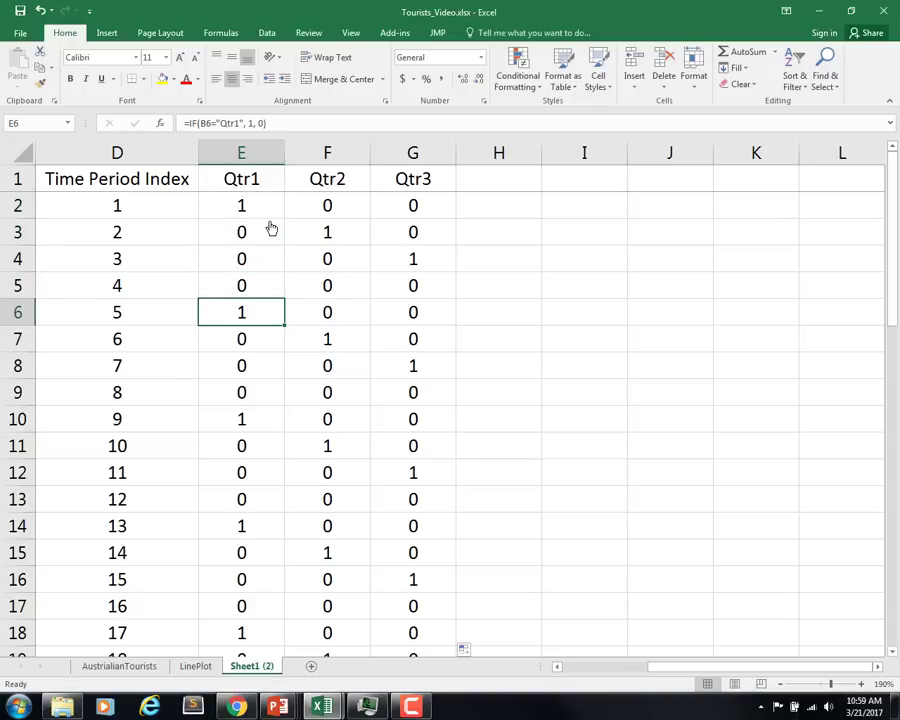
pyautogui.hscroll(-3)
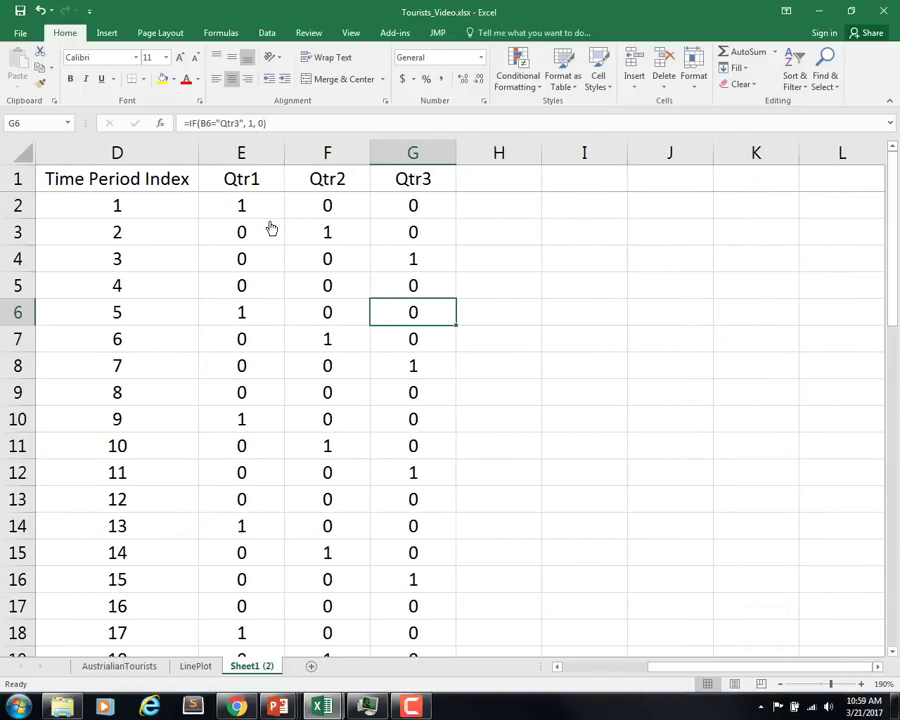
pyautogui.scroll(-3)
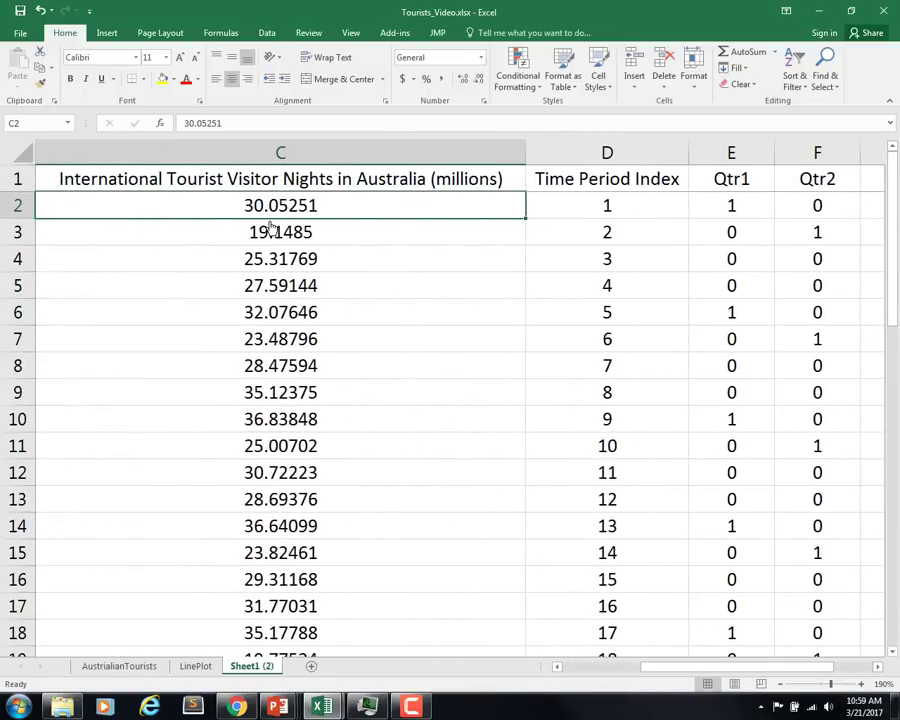
pyautogui.click(606, 204)
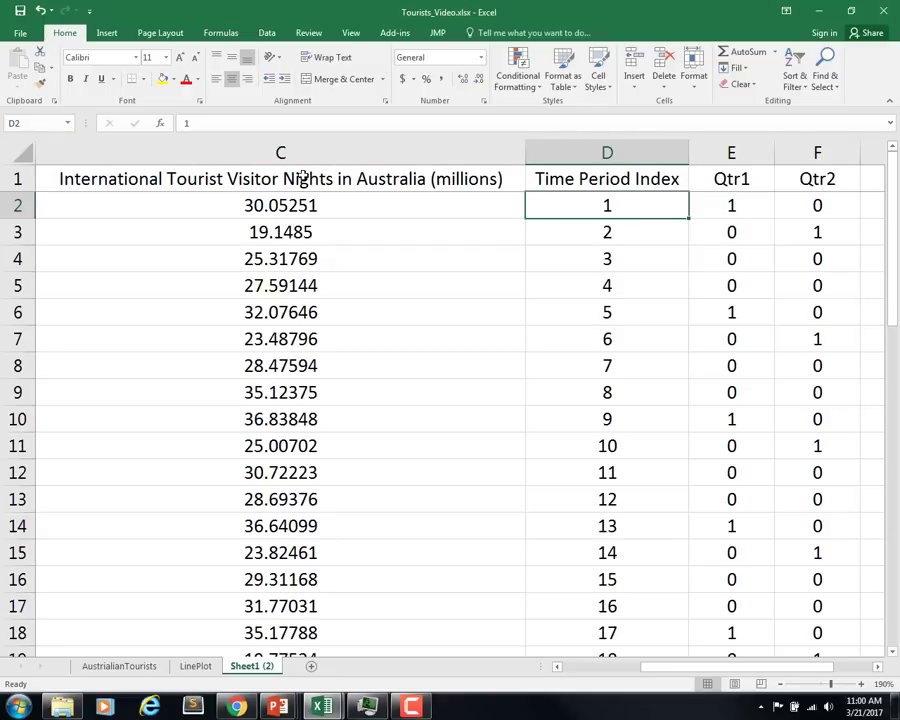
# Start a Regression from the Data Analysis tools.
pyautogui.click(280, 178)
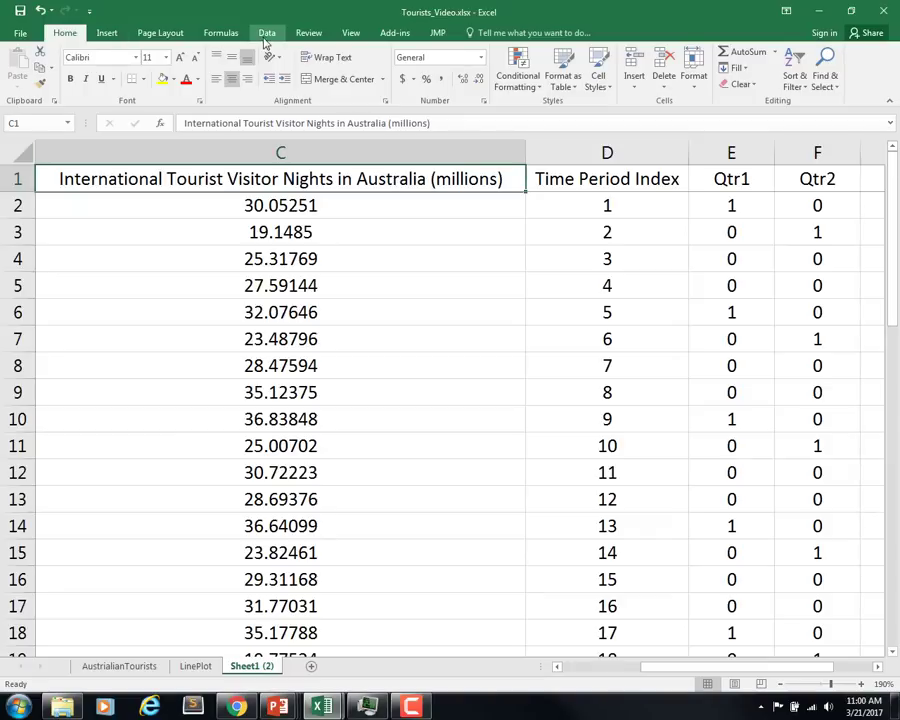
pyautogui.click(264, 32)
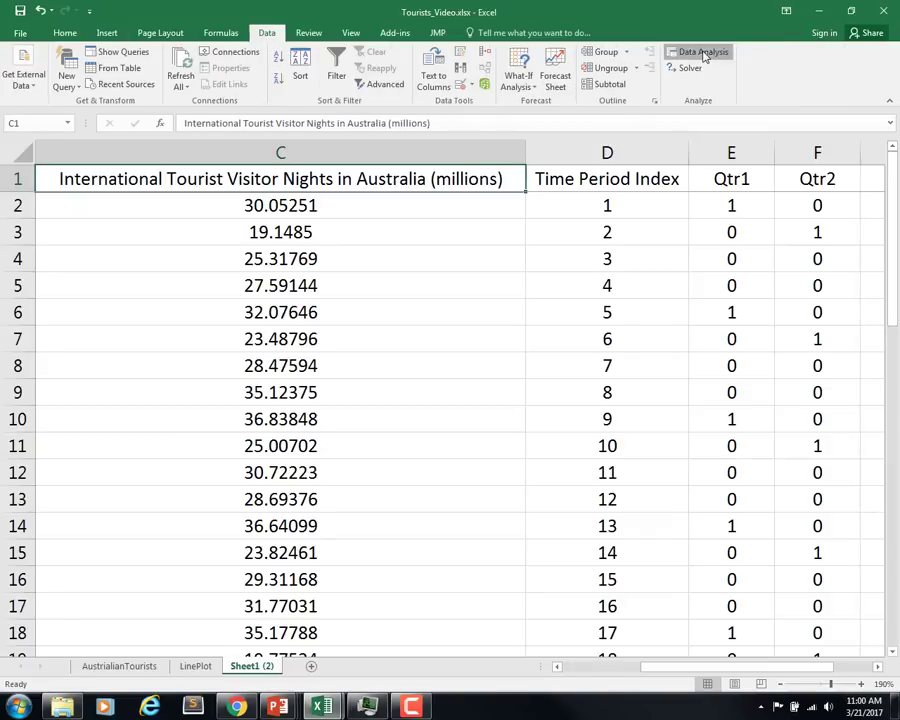
pyautogui.click(700, 52)
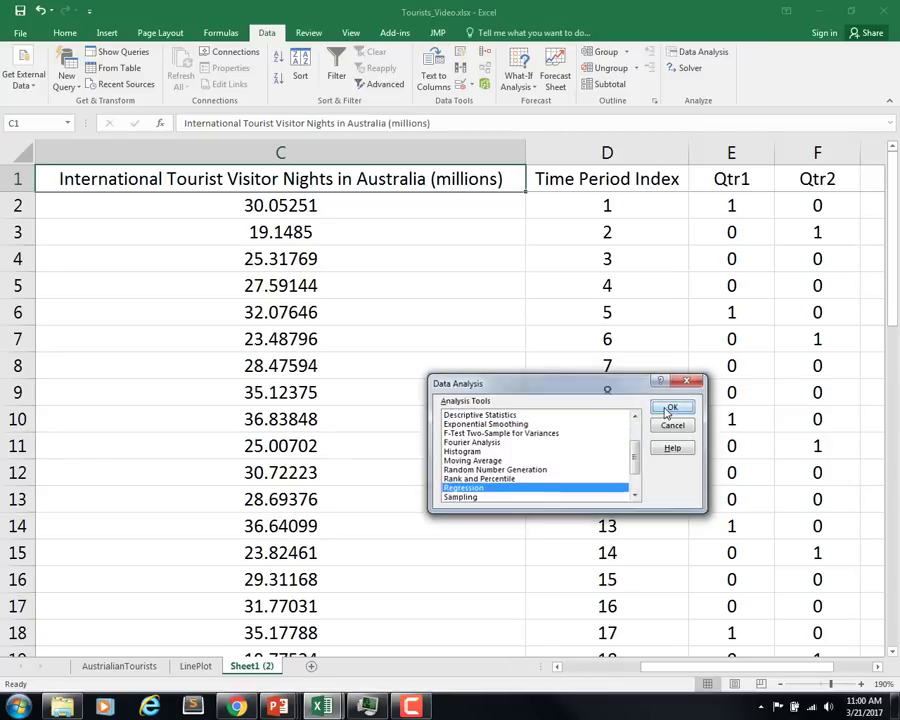
pyautogui.click(672, 408)
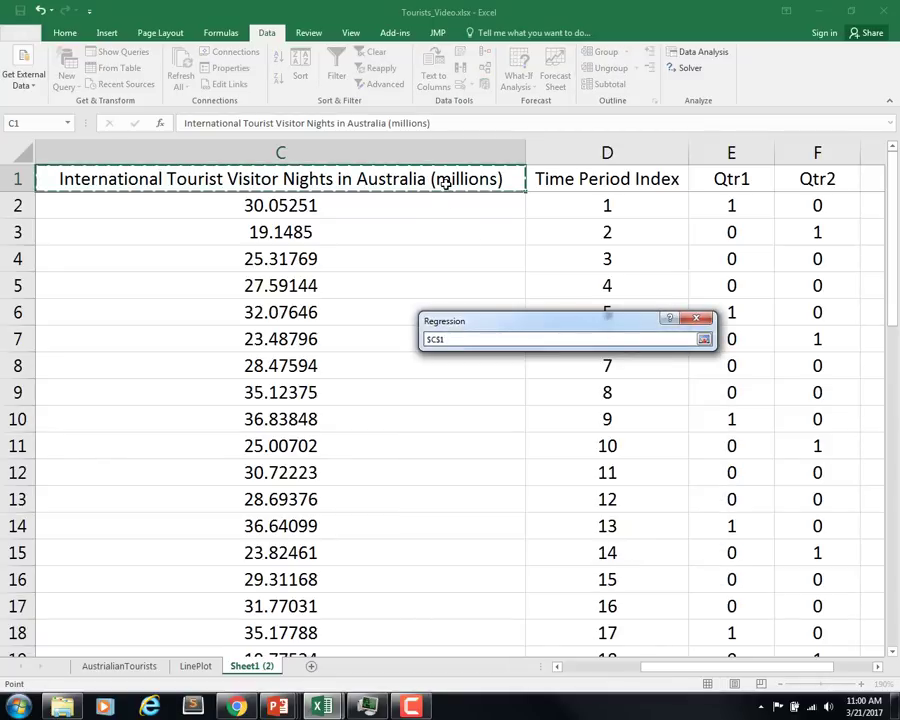
# Regress tourist nights C1:C49 on D1:G49 with Labels ticked and output on a new worksheet.
pyautogui.moveTo(280, 178); pyautogui.dragTo(280, 632)
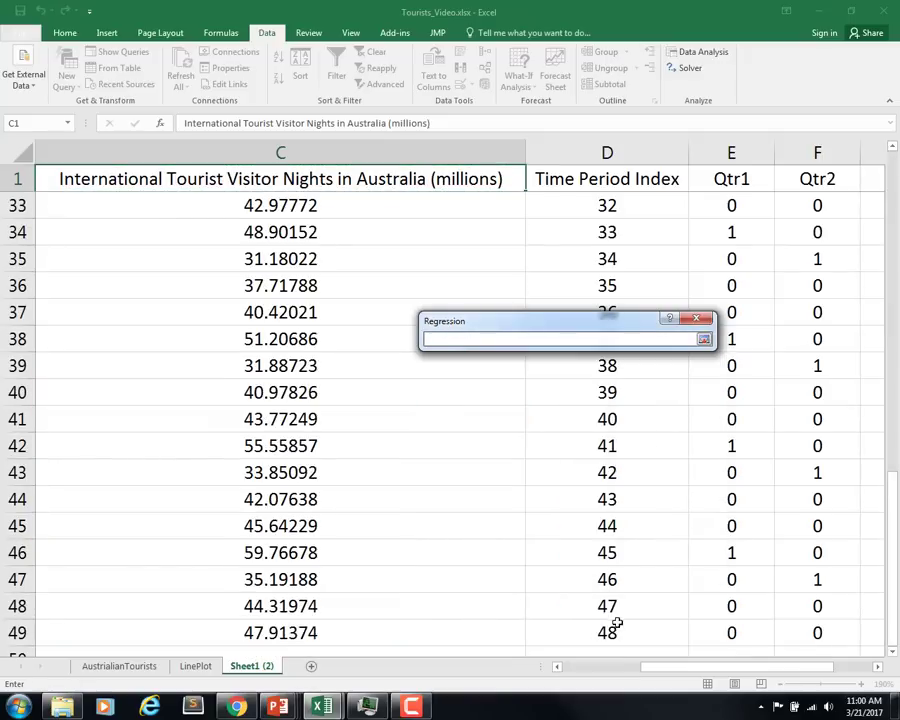
pyautogui.click(608, 630)
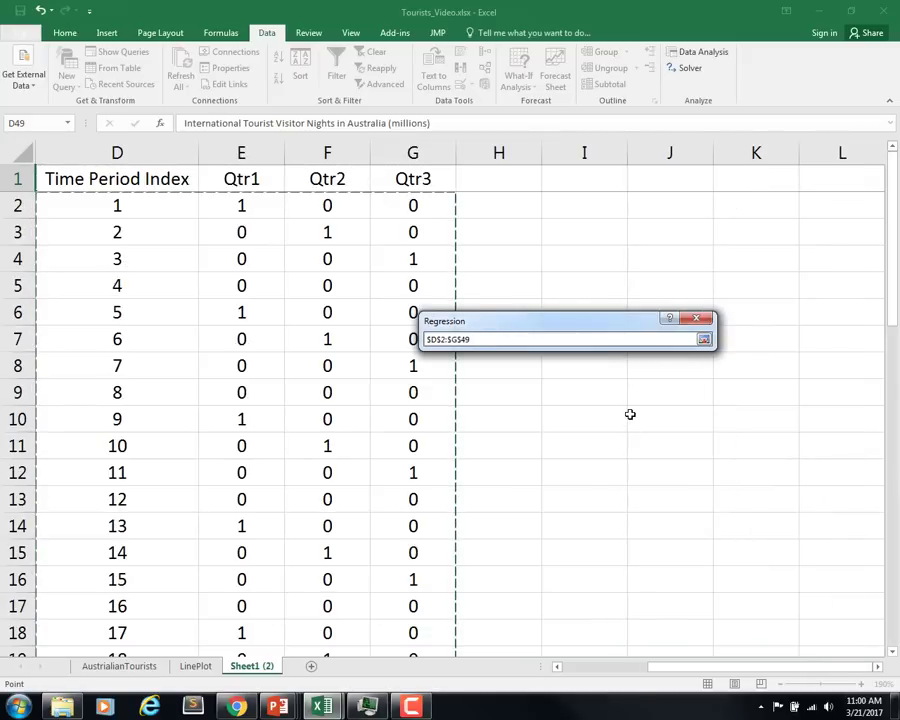
pyautogui.click(704, 340)
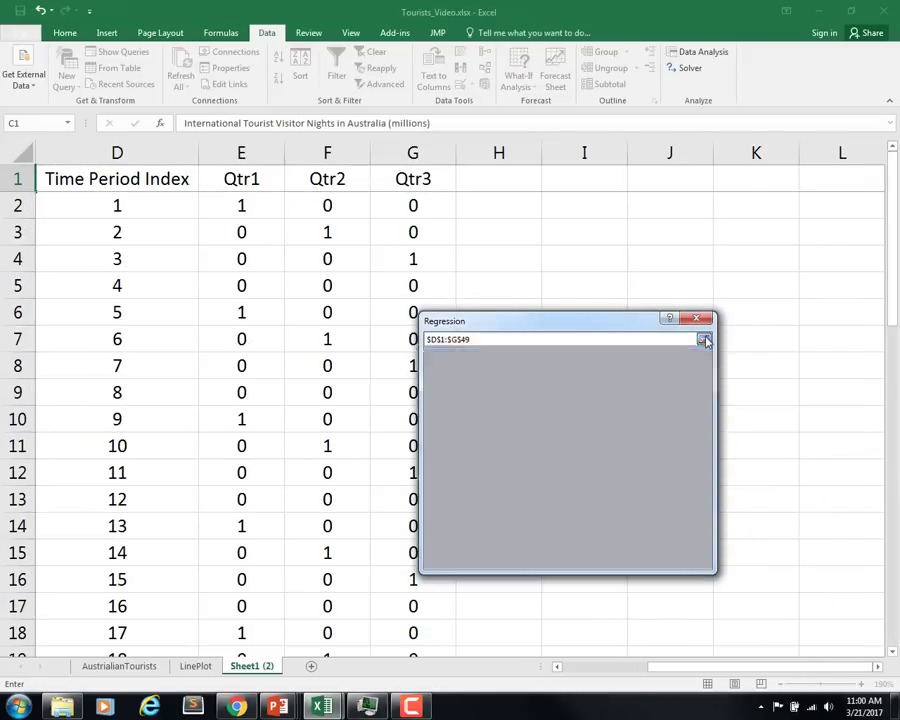
pyautogui.click(704, 340)
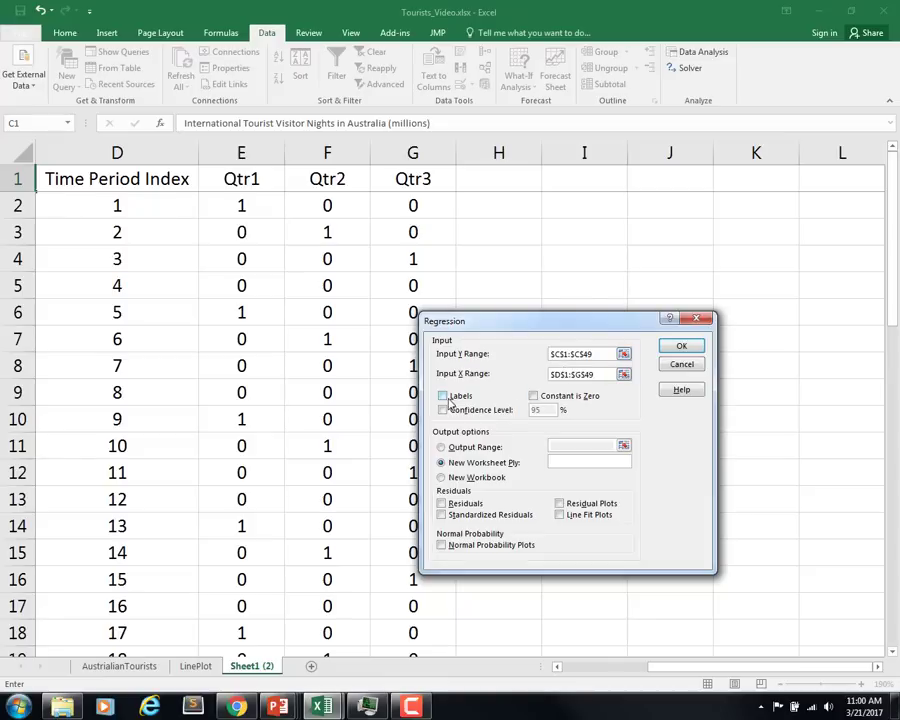
pyautogui.click(444, 396)
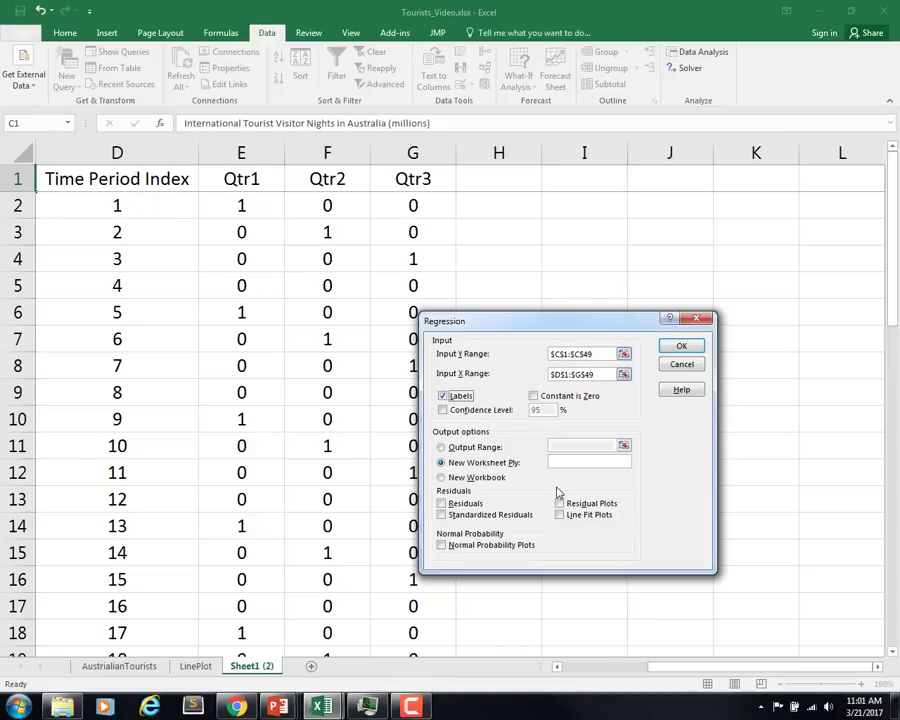
pyautogui.moveTo(660, 380)
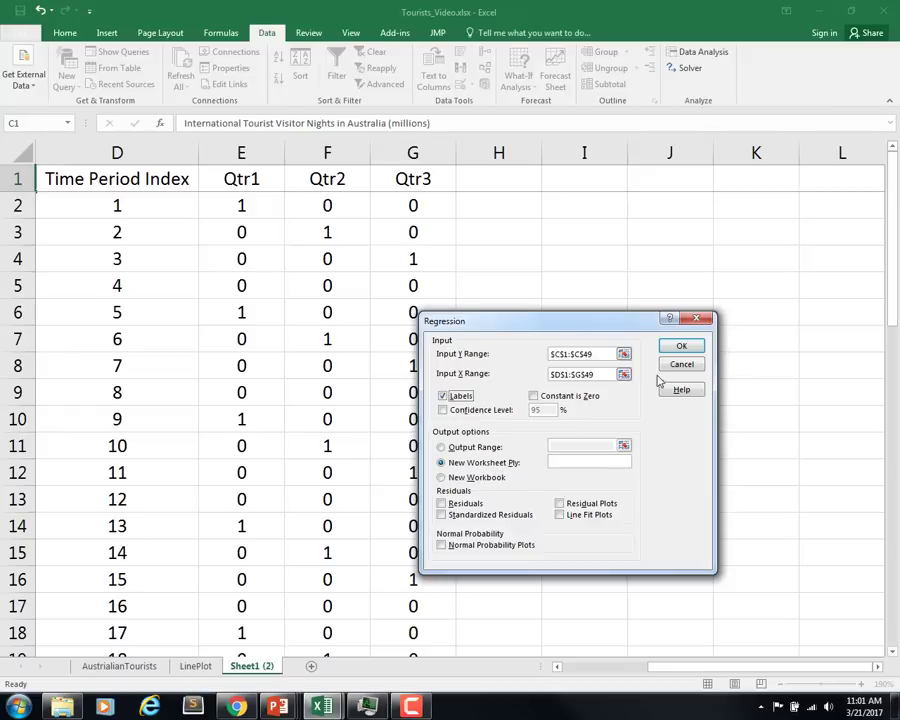
pyautogui.click(682, 344)
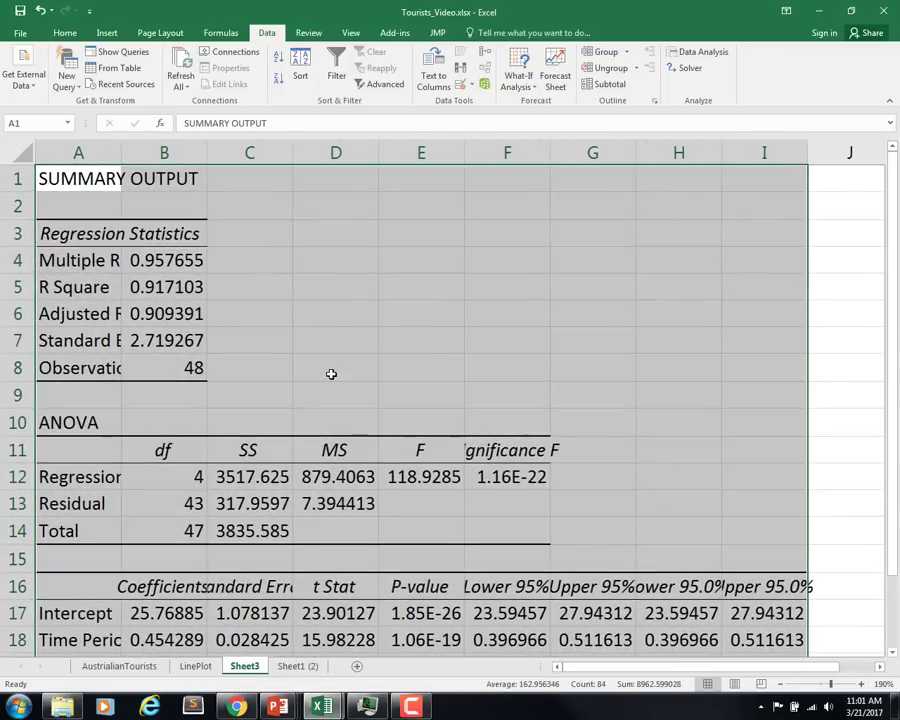
pyautogui.click(508, 232)
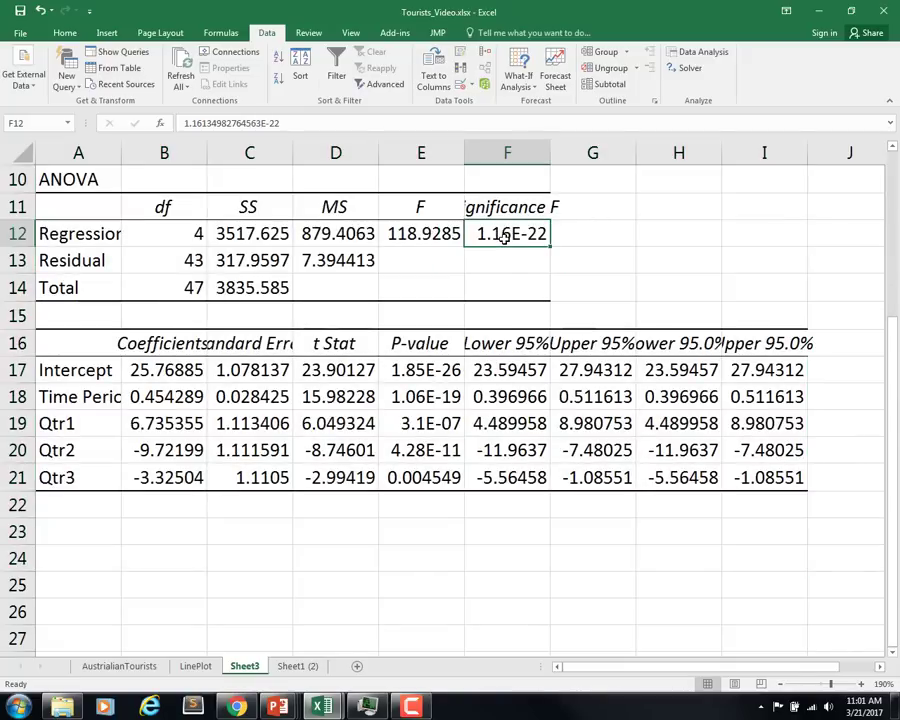
pyautogui.moveTo(450, 344)
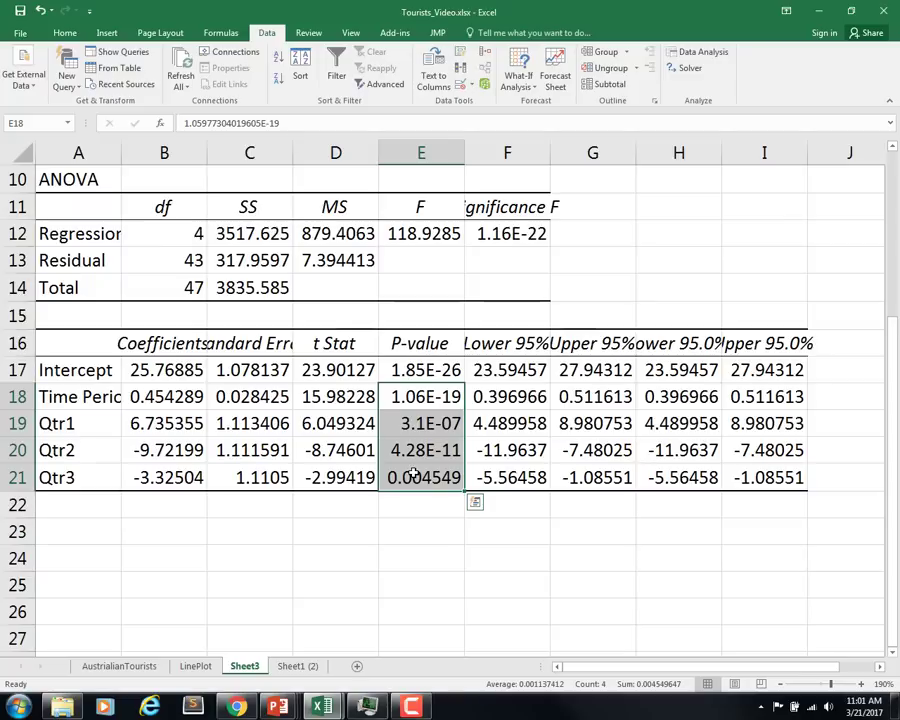
pyautogui.moveTo(412, 460)
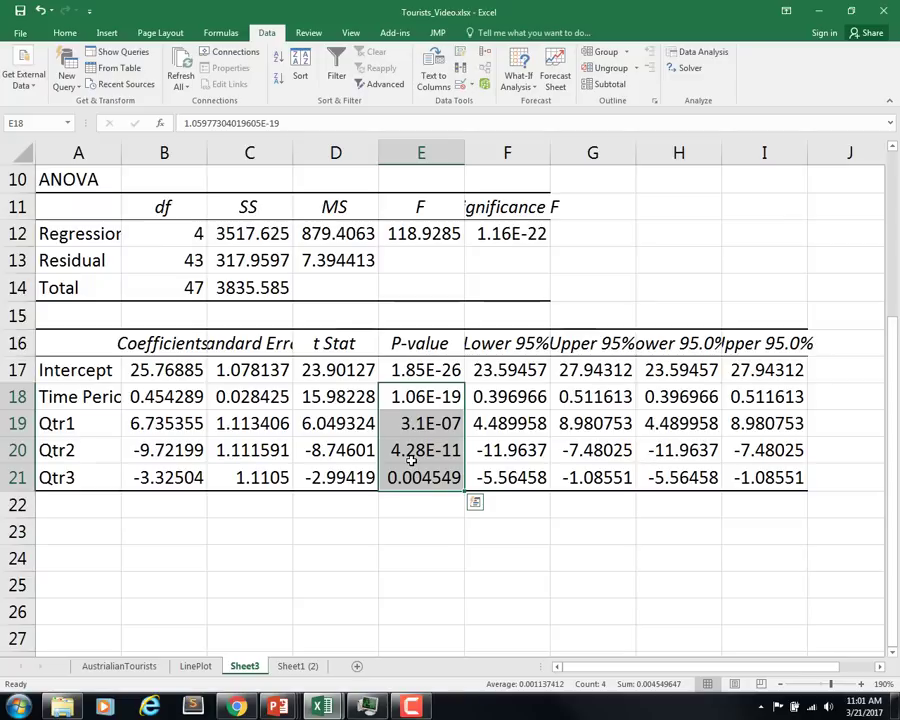
pyautogui.click(164, 396)
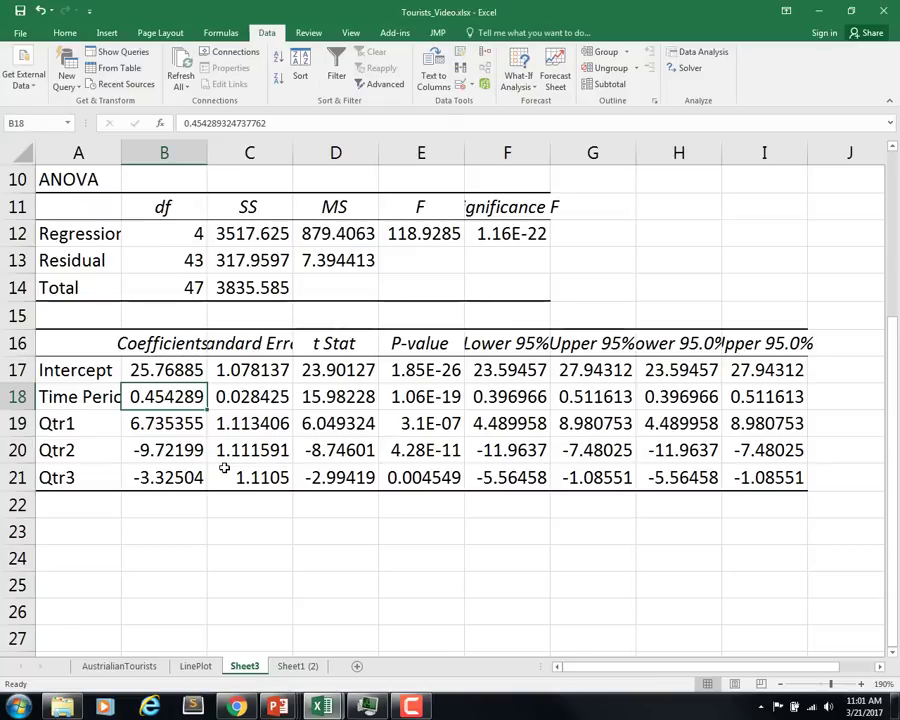
pyautogui.click(420, 424)
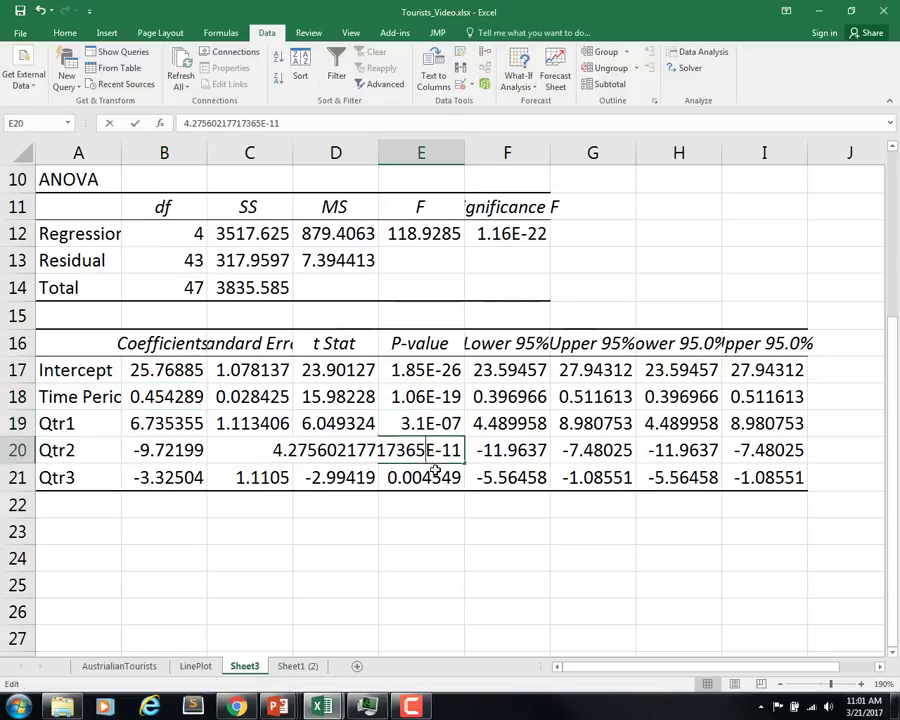
pyautogui.click(420, 476)
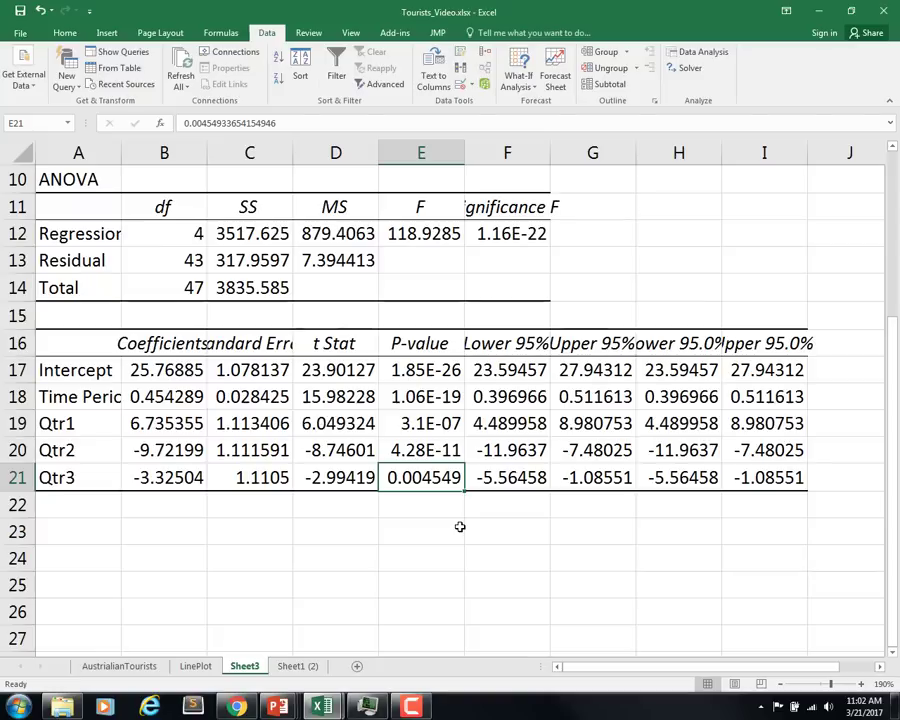
pyautogui.moveTo(132, 424)
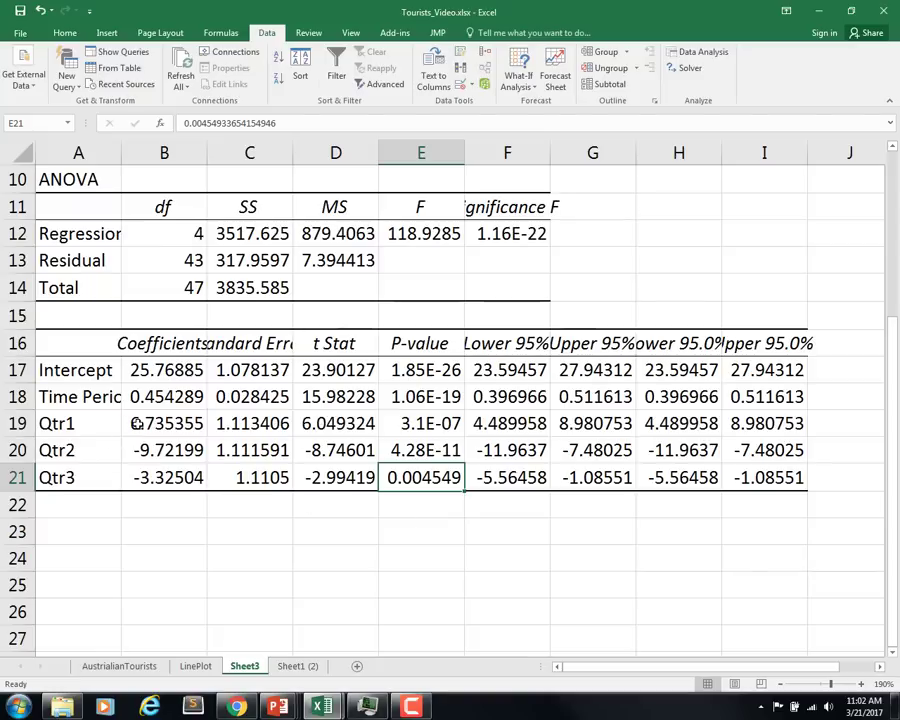
pyautogui.click(164, 424)
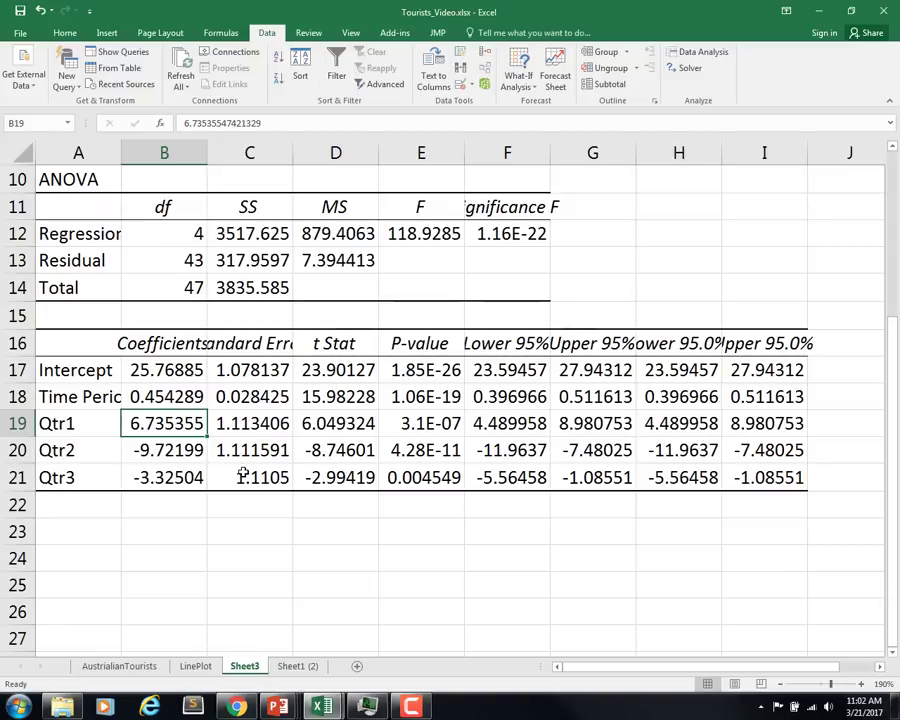
pyautogui.click(164, 476)
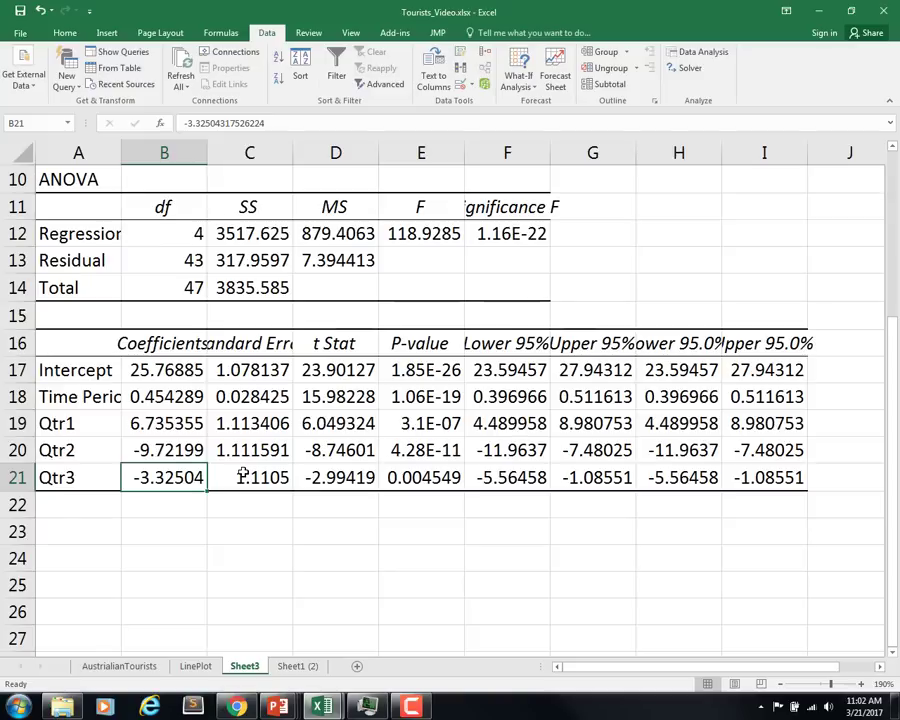
pyautogui.click(164, 424)
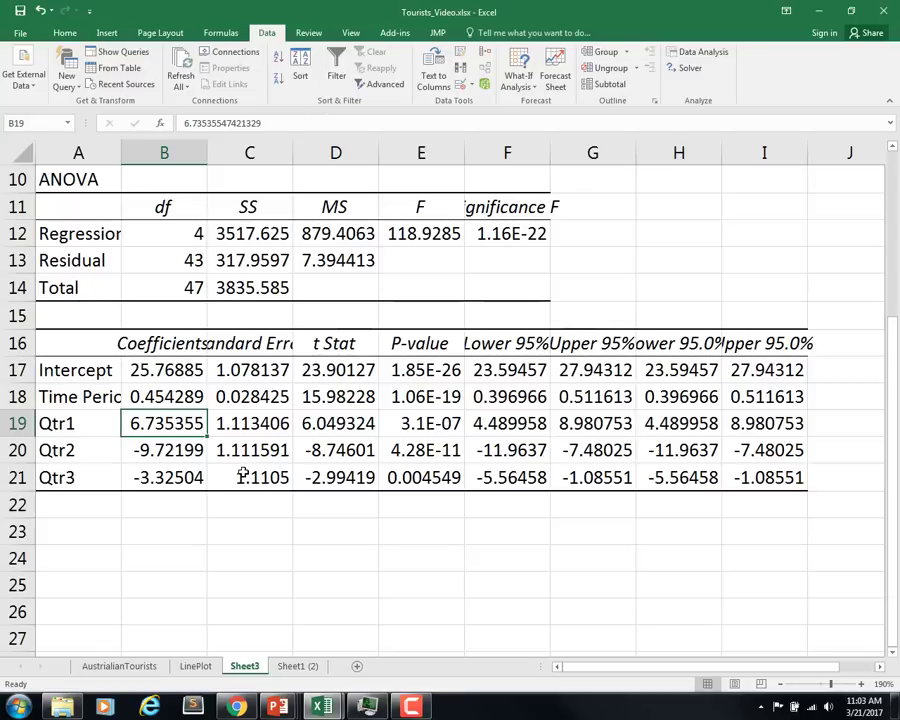
pyautogui.click(164, 450)
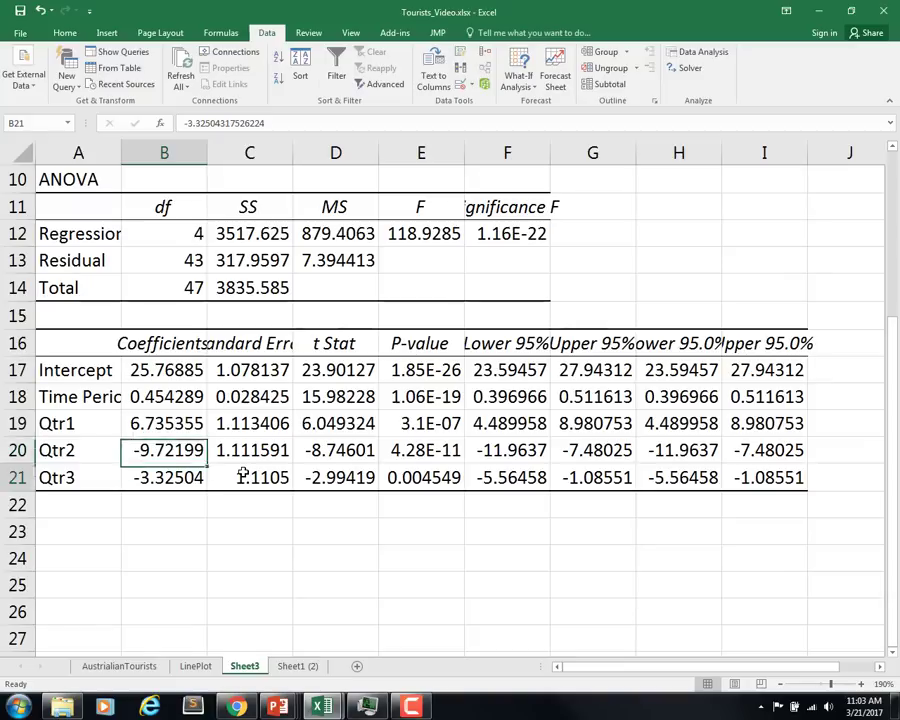
pyautogui.click(164, 476)
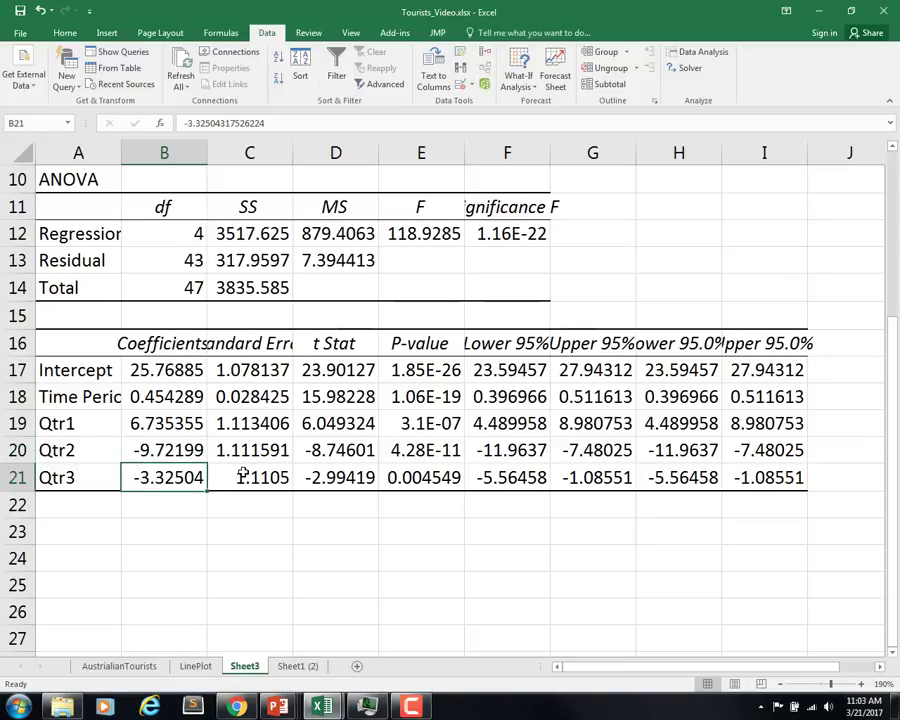